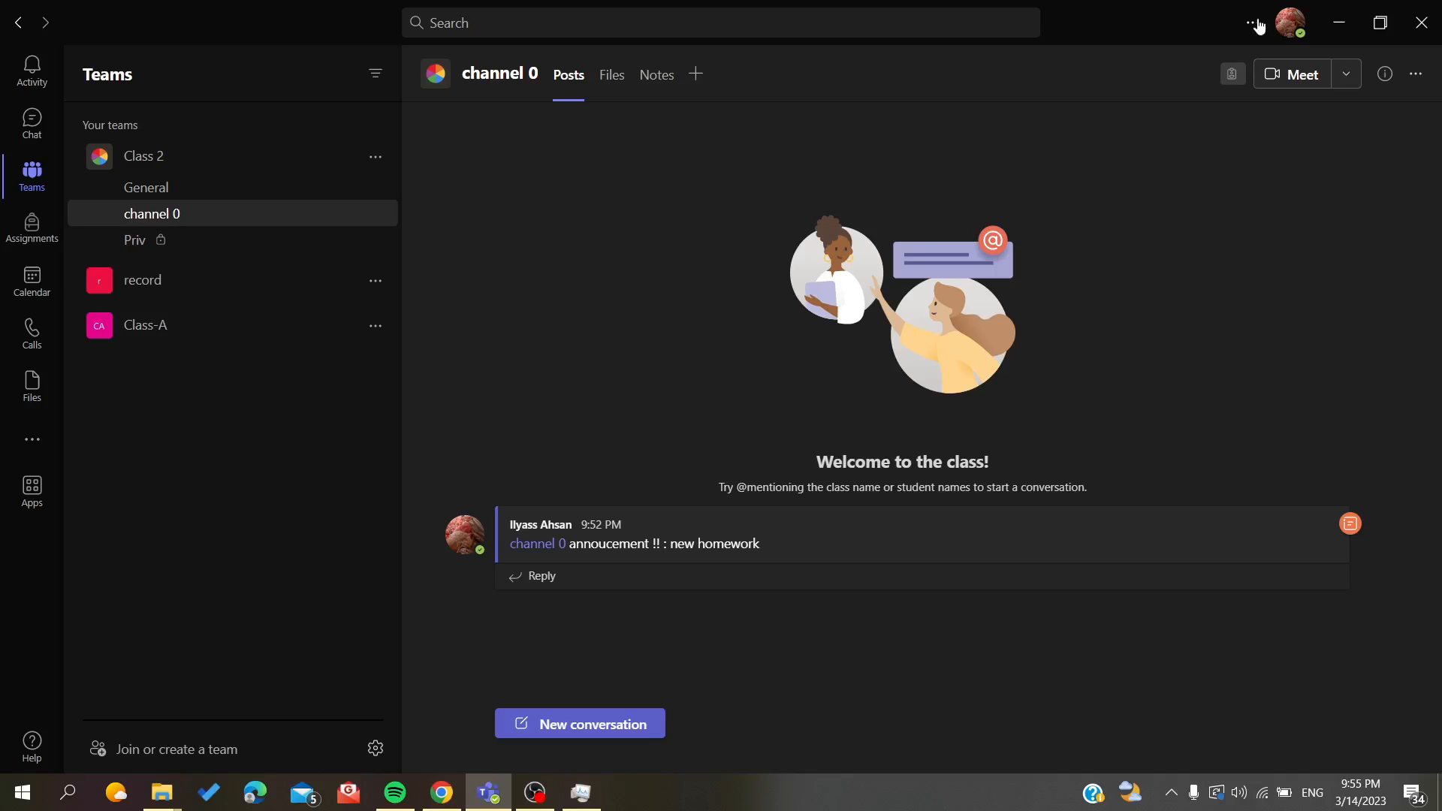
- Reach the status message editor from the profile panel
{"action": "left_click", "coordinate": [1290, 23]}
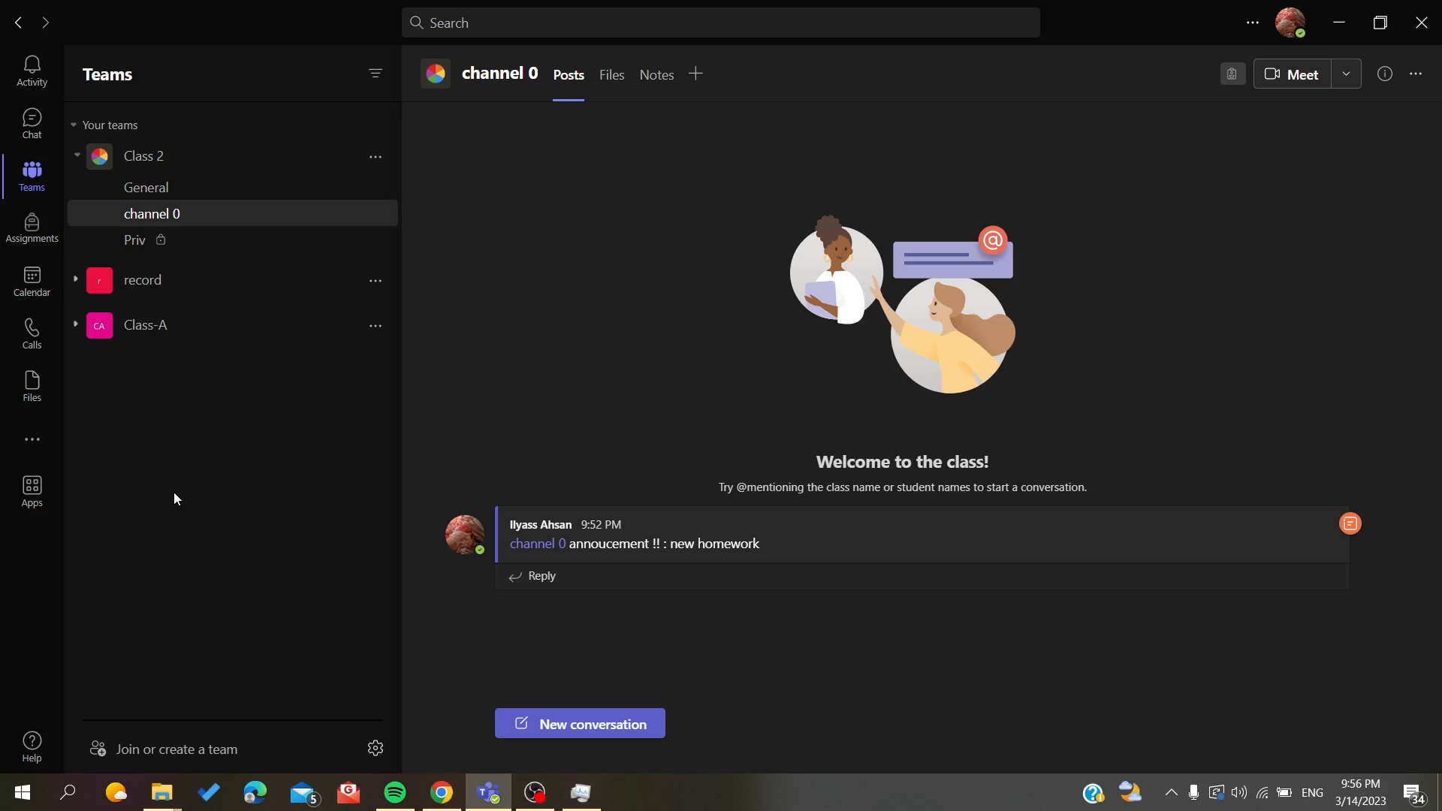
{"action": "mouse_move", "coordinate": [179, 403]}
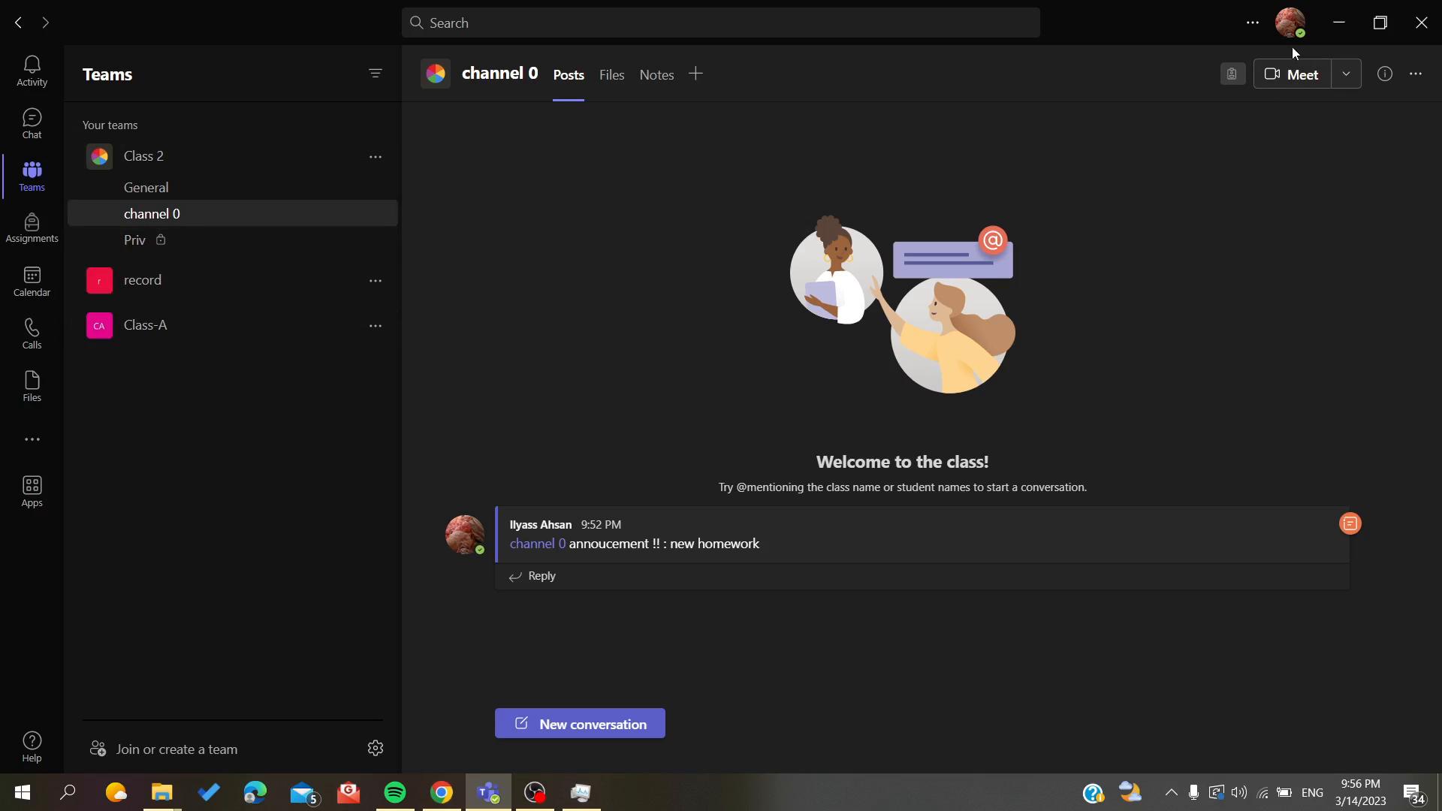
{"action": "left_click", "coordinate": [1289, 22]}
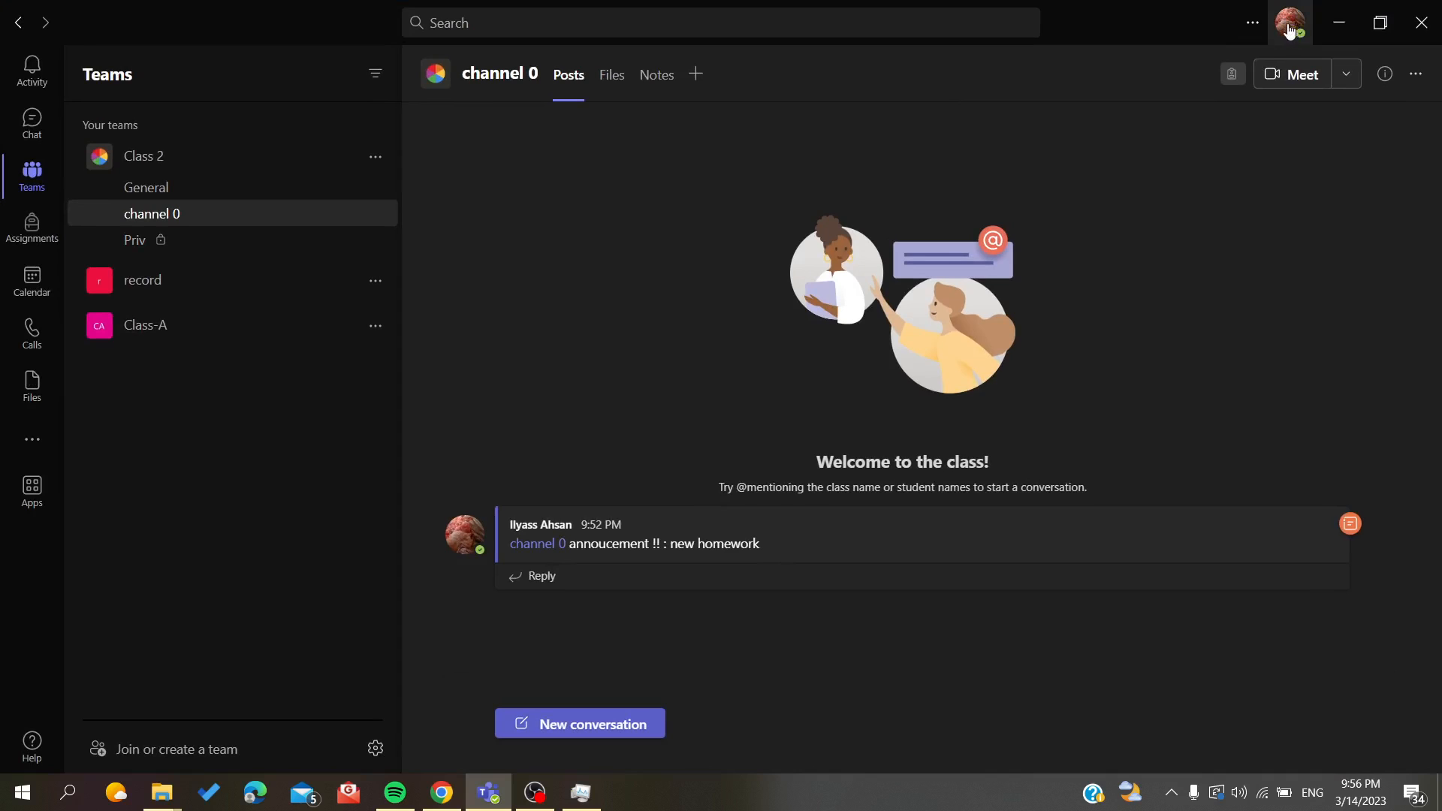
{"action": "left_click", "coordinate": [1289, 22]}
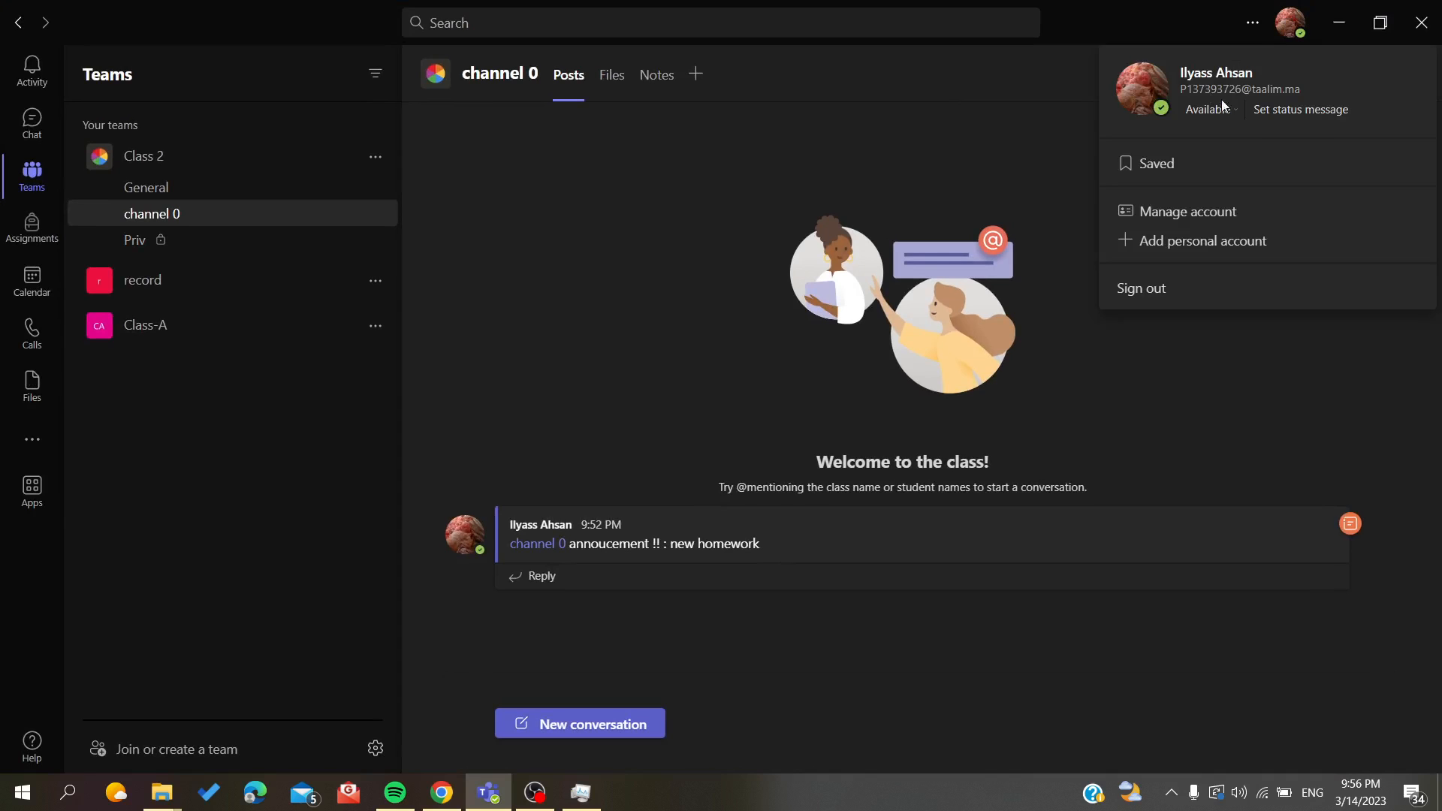
{"action": "mouse_move", "coordinate": [1226, 126]}
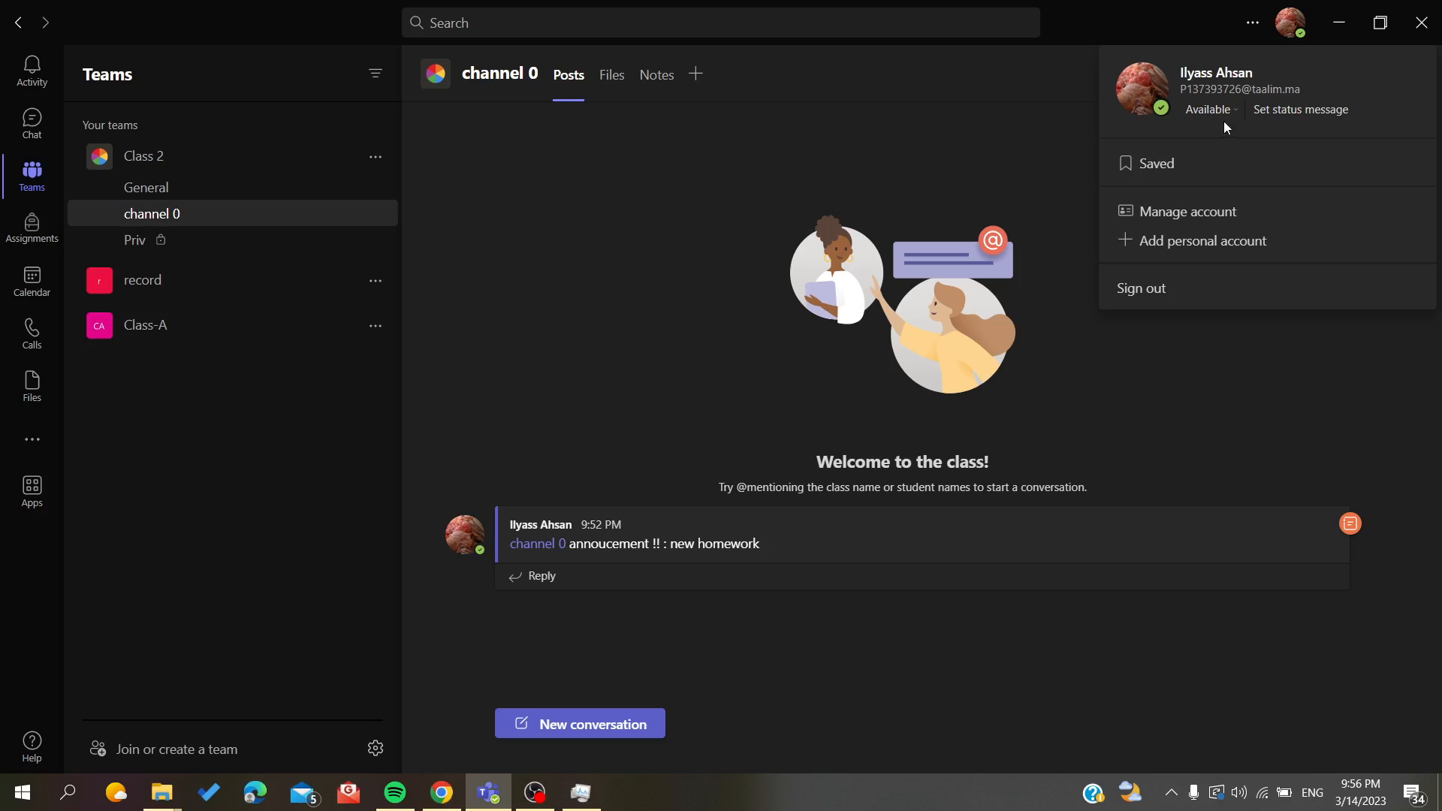
{"action": "left_click", "coordinate": [1208, 110]}
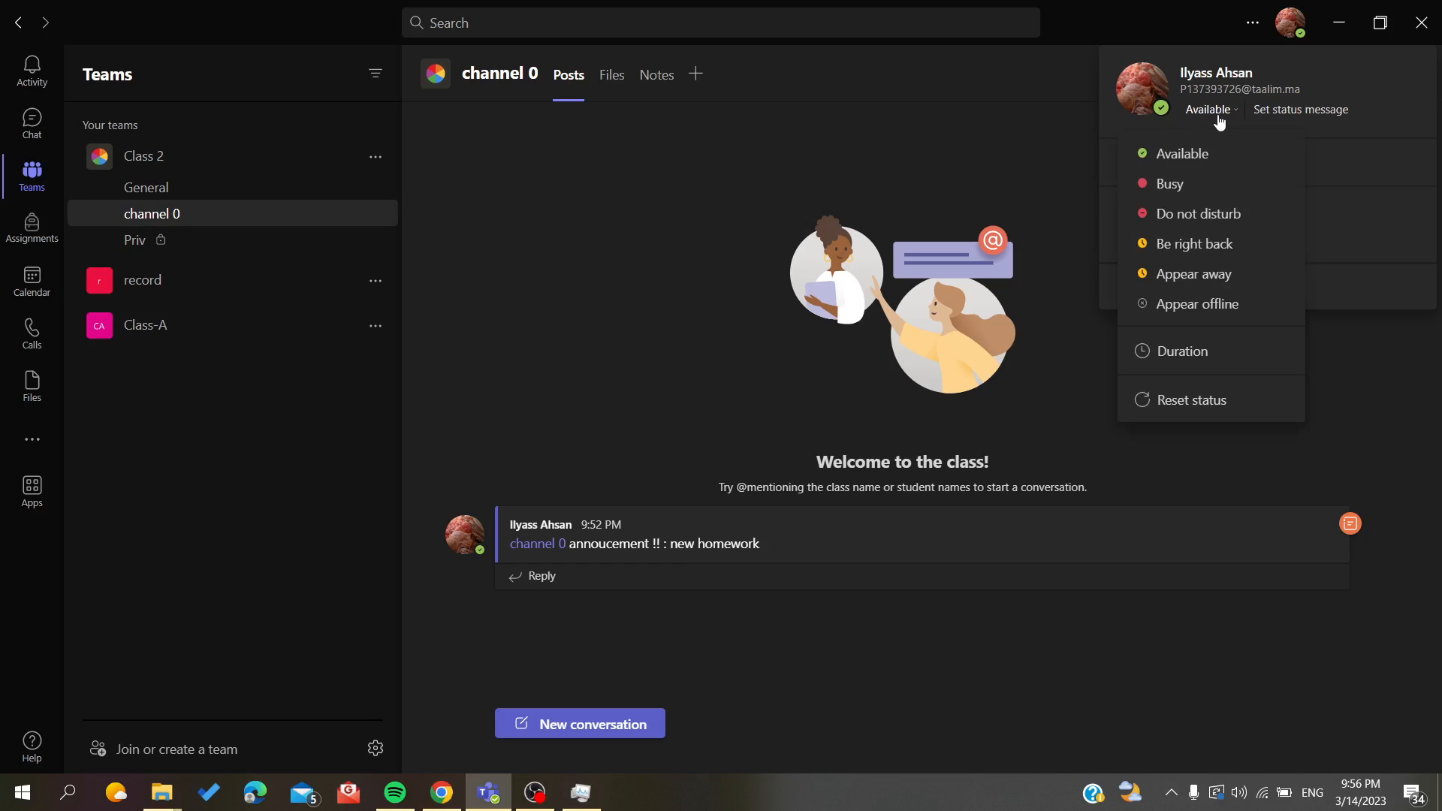
{"action": "left_click", "coordinate": [1300, 109]}
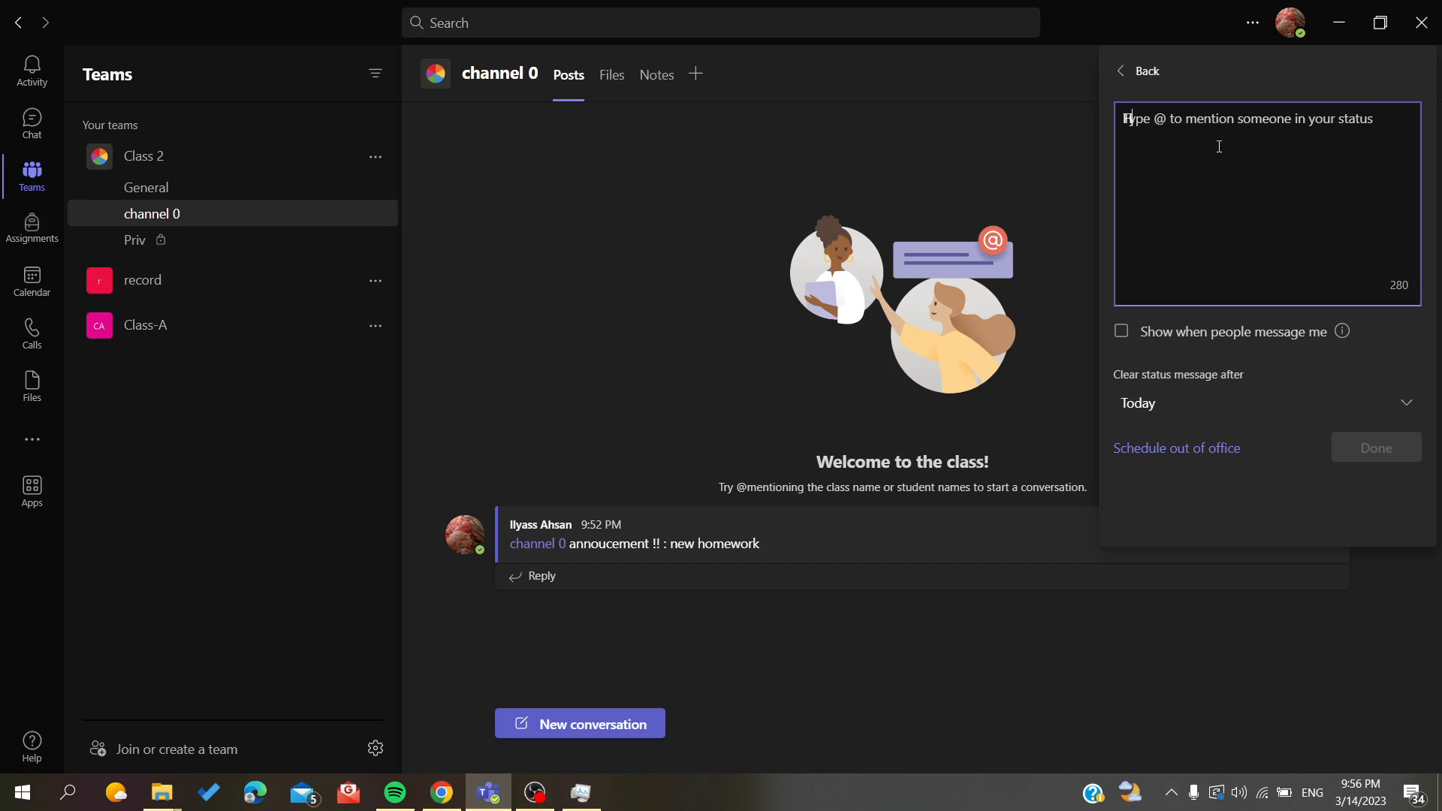
- Draft the status message 'Hello' with Clear after set to Never
{"action": "type", "text": "Hello"}
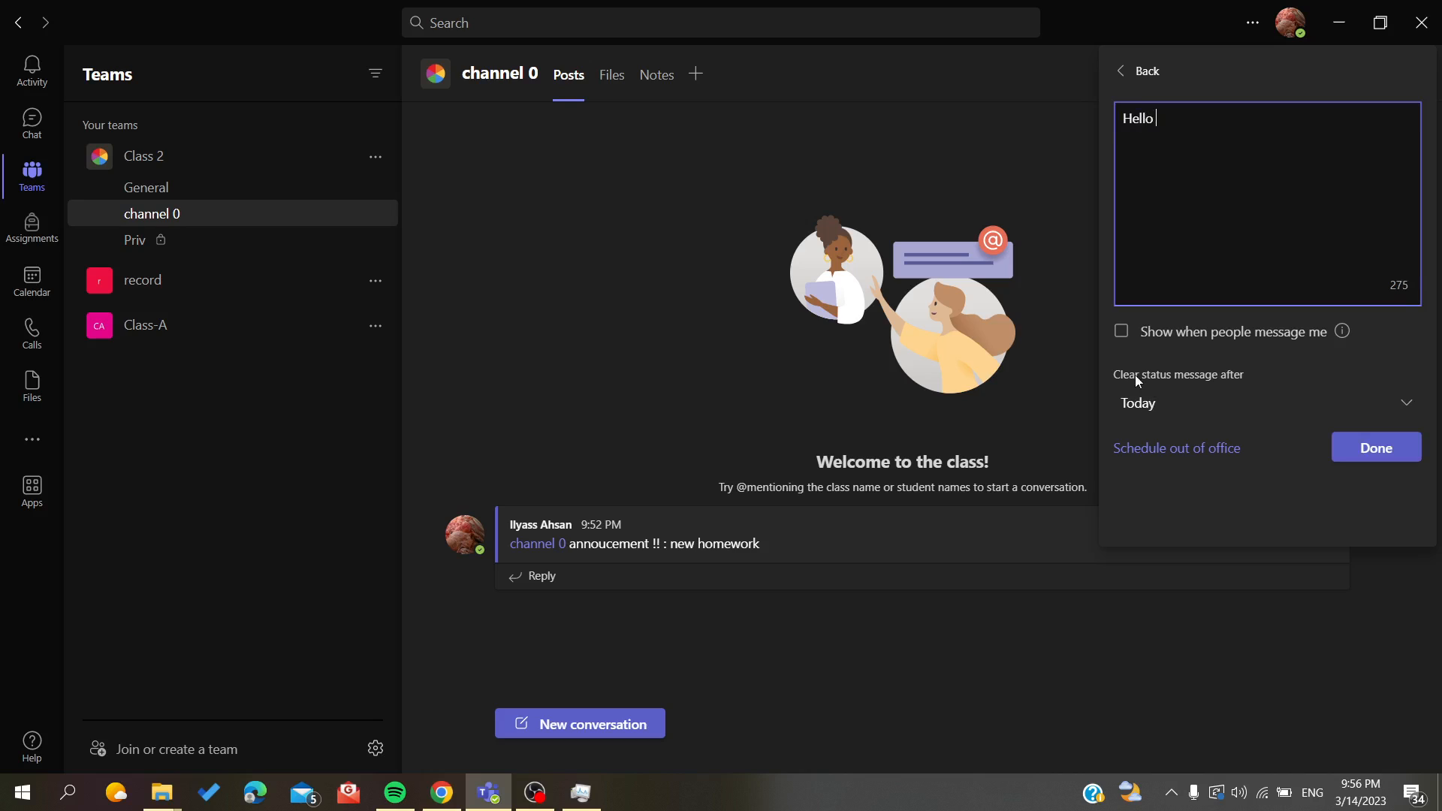
{"action": "left_click", "coordinate": [1265, 402]}
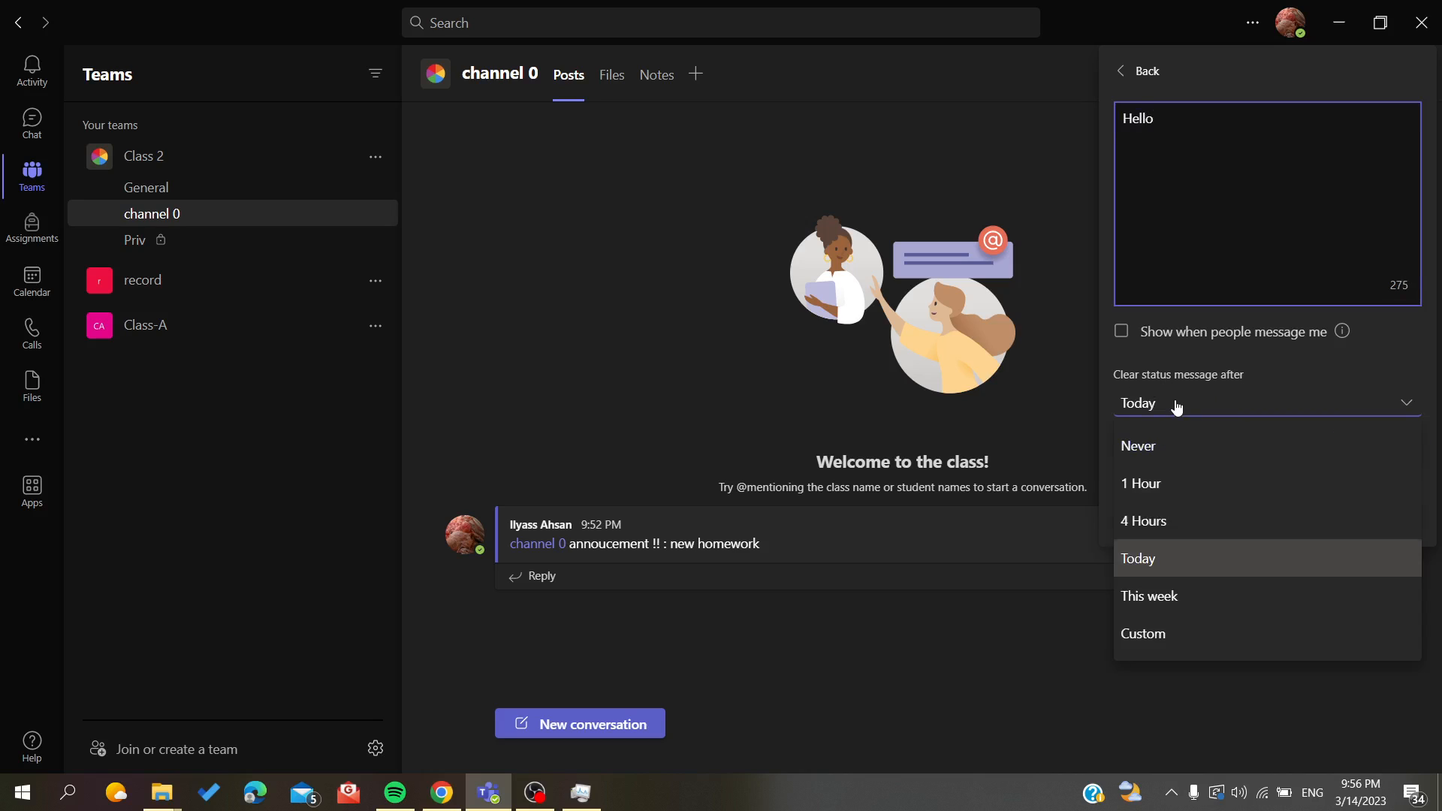
{"action": "left_click", "coordinate": [1138, 446]}
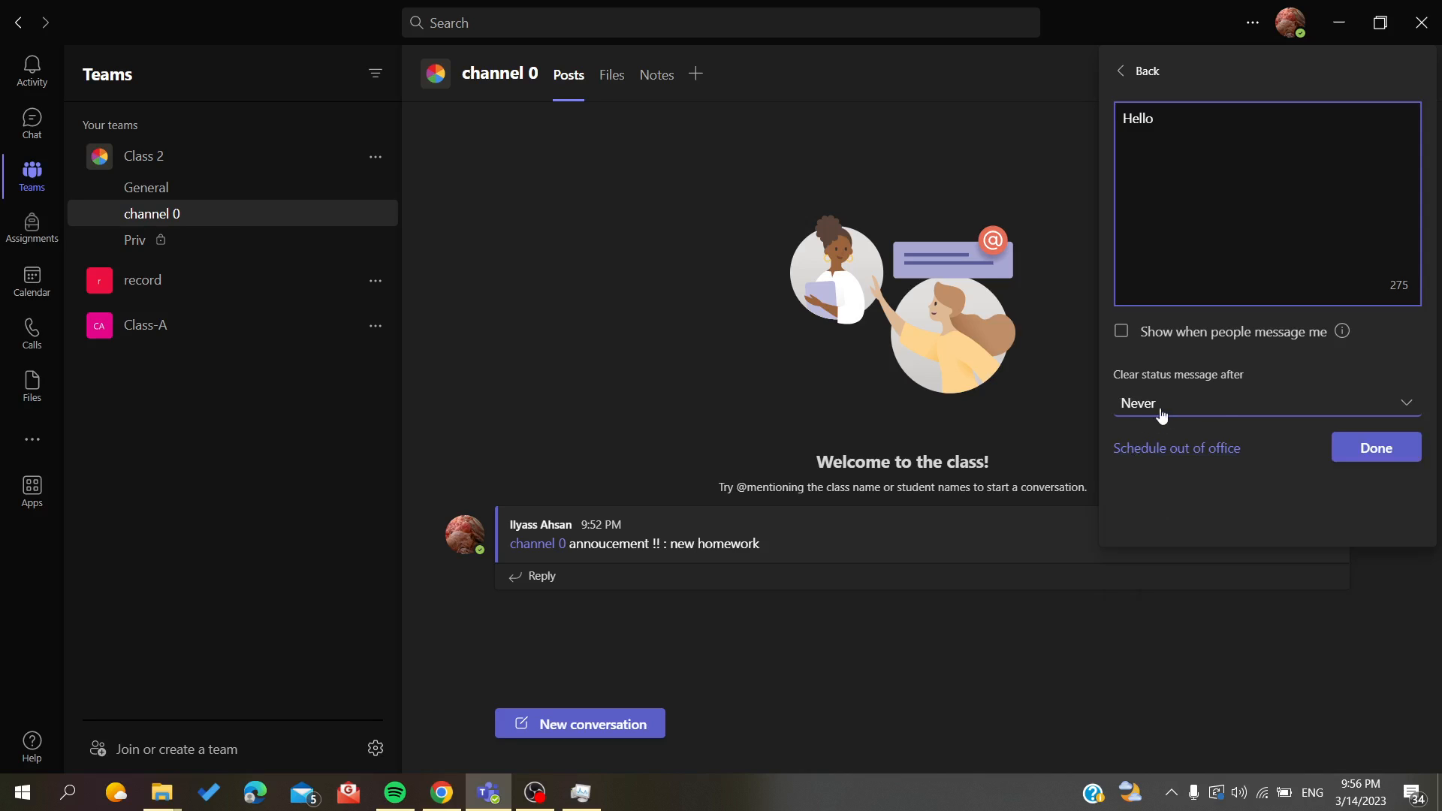
{"action": "mouse_move", "coordinate": [1230, 129]}
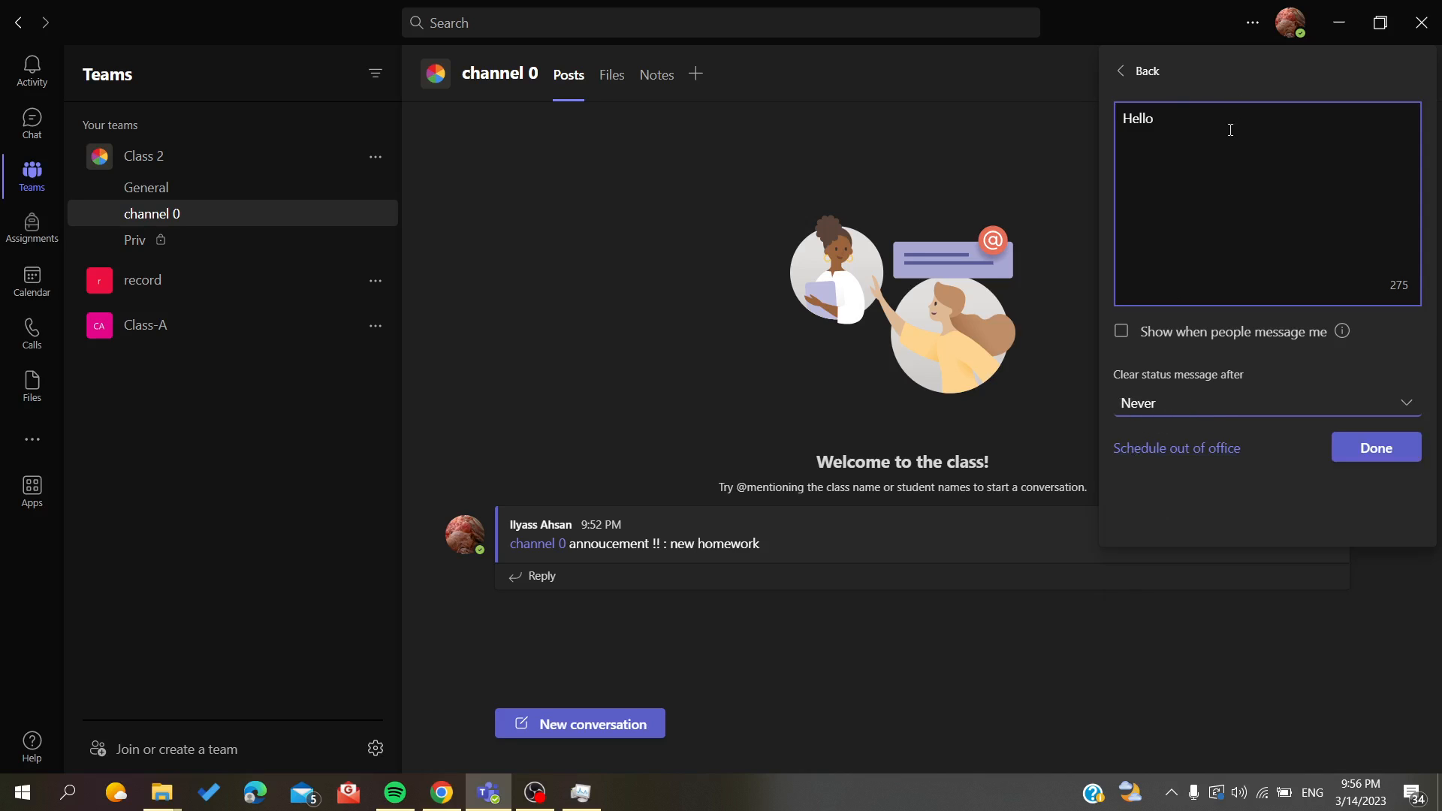
{"action": "mouse_move", "coordinate": [1300, 362]}
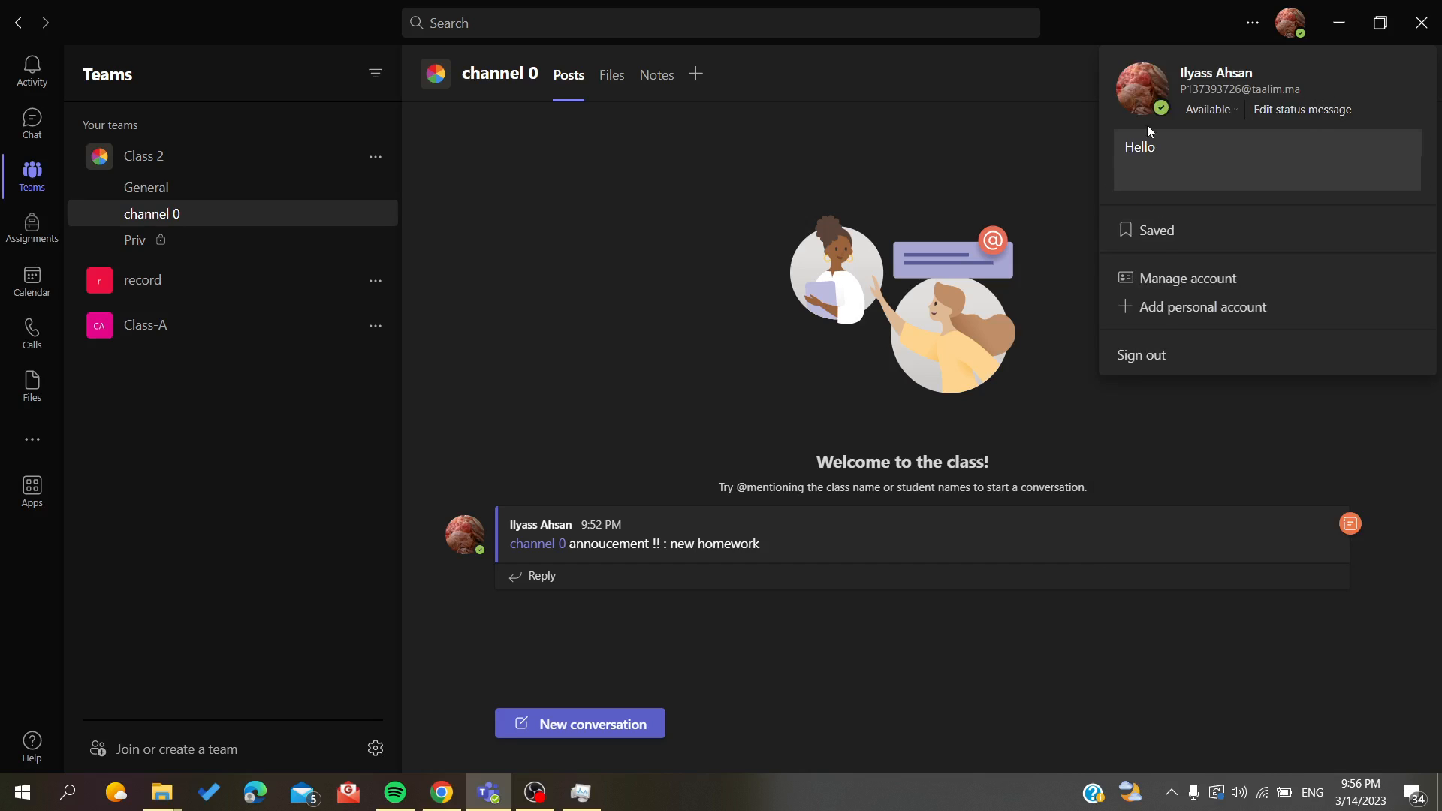
- Save the 'Hello' status message by leaving and reopening the profile panel
{"action": "left_click", "coordinate": [1207, 110]}
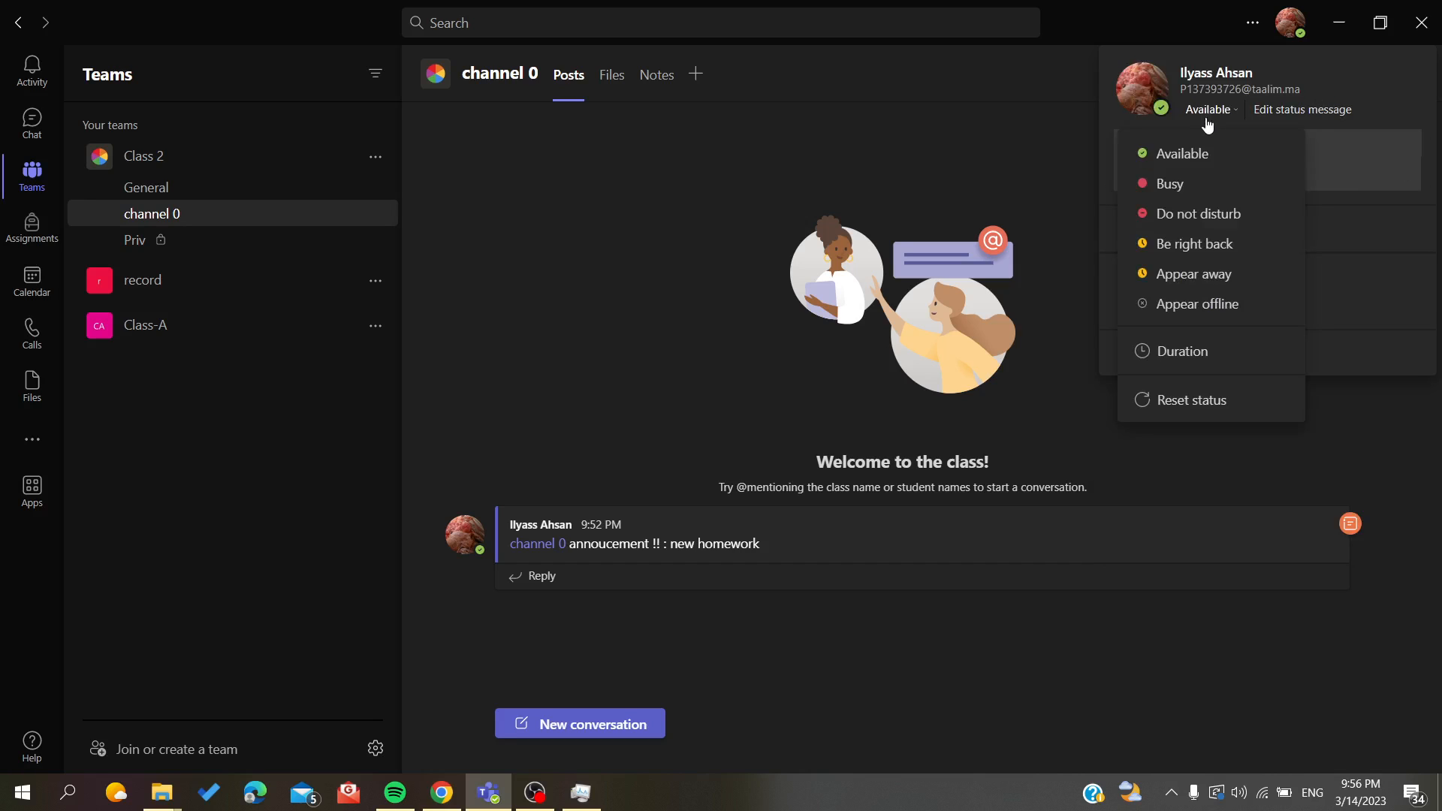
{"action": "left_click", "coordinate": [1251, 23]}
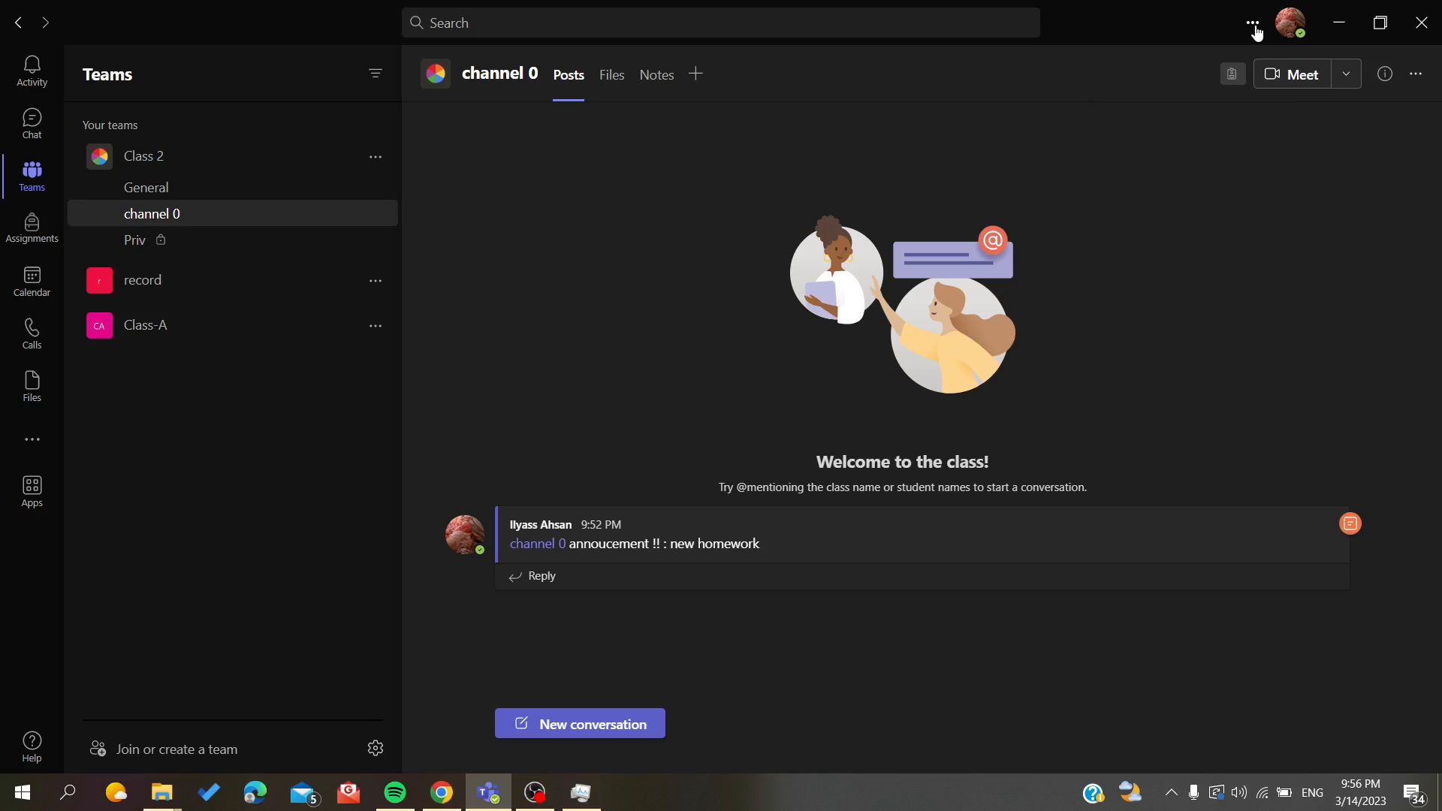
{"action": "mouse_move", "coordinate": [754, 305]}
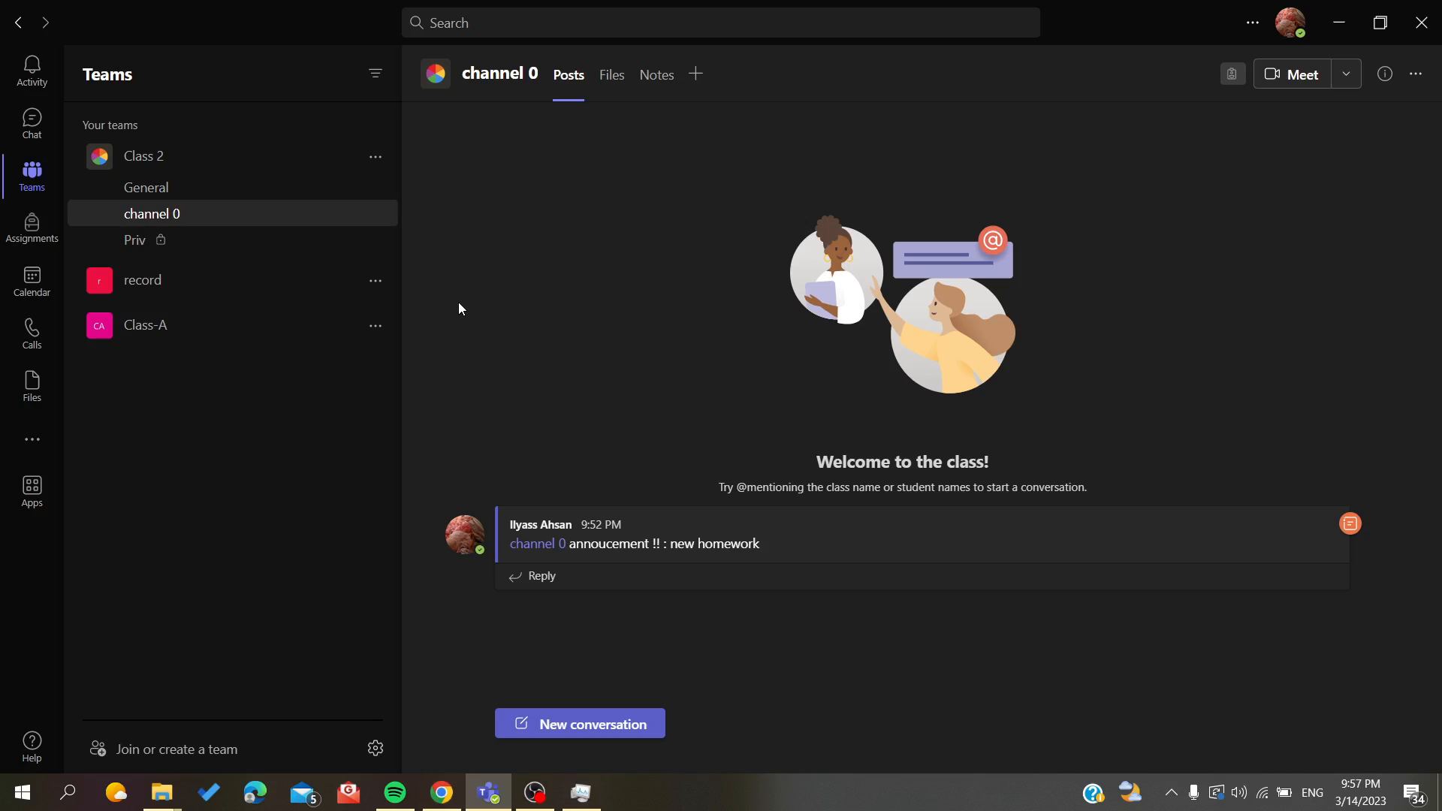
{"action": "left_click", "coordinate": [1290, 23]}
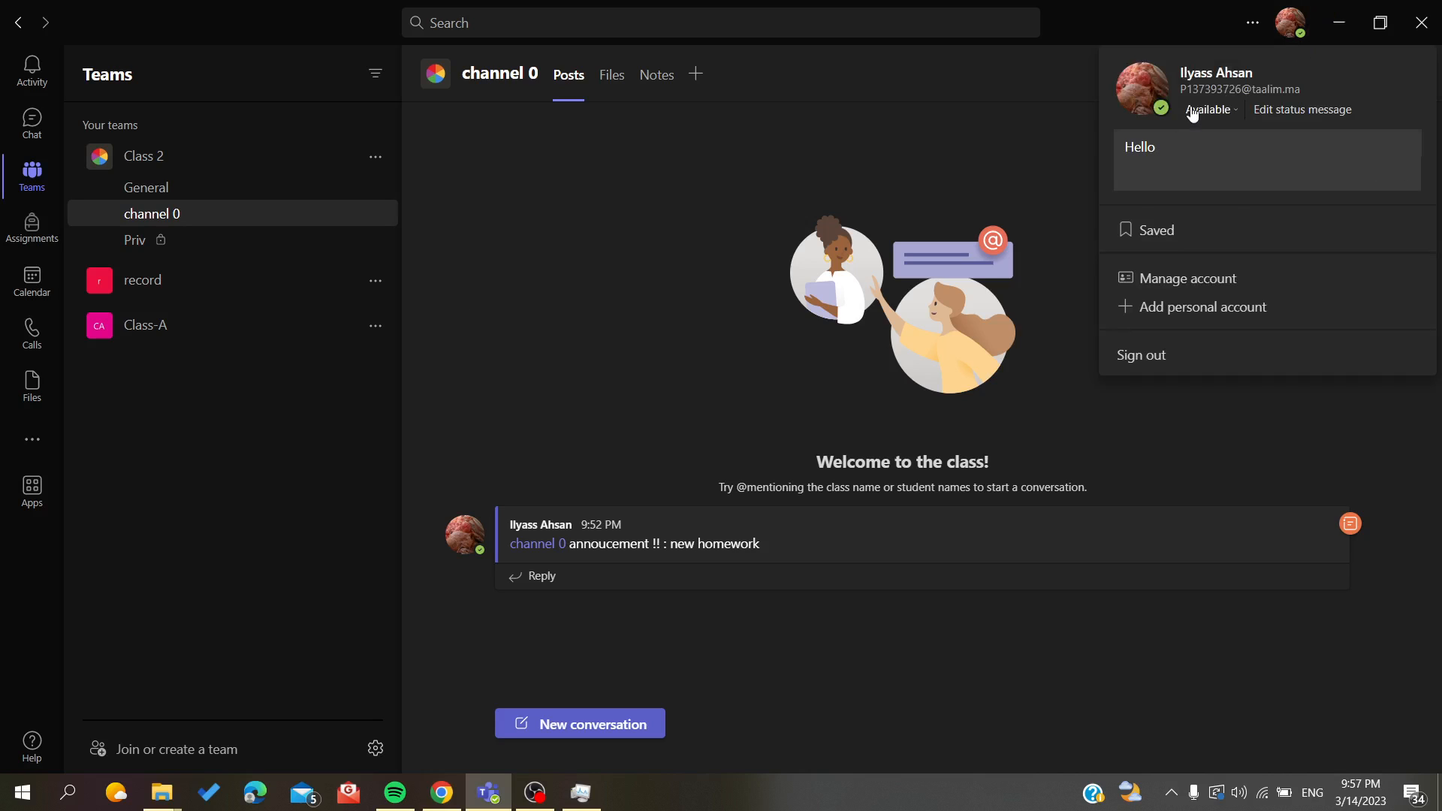
- Switch presence to Do not disturb, then back to Available
{"action": "left_click", "coordinate": [1207, 109]}
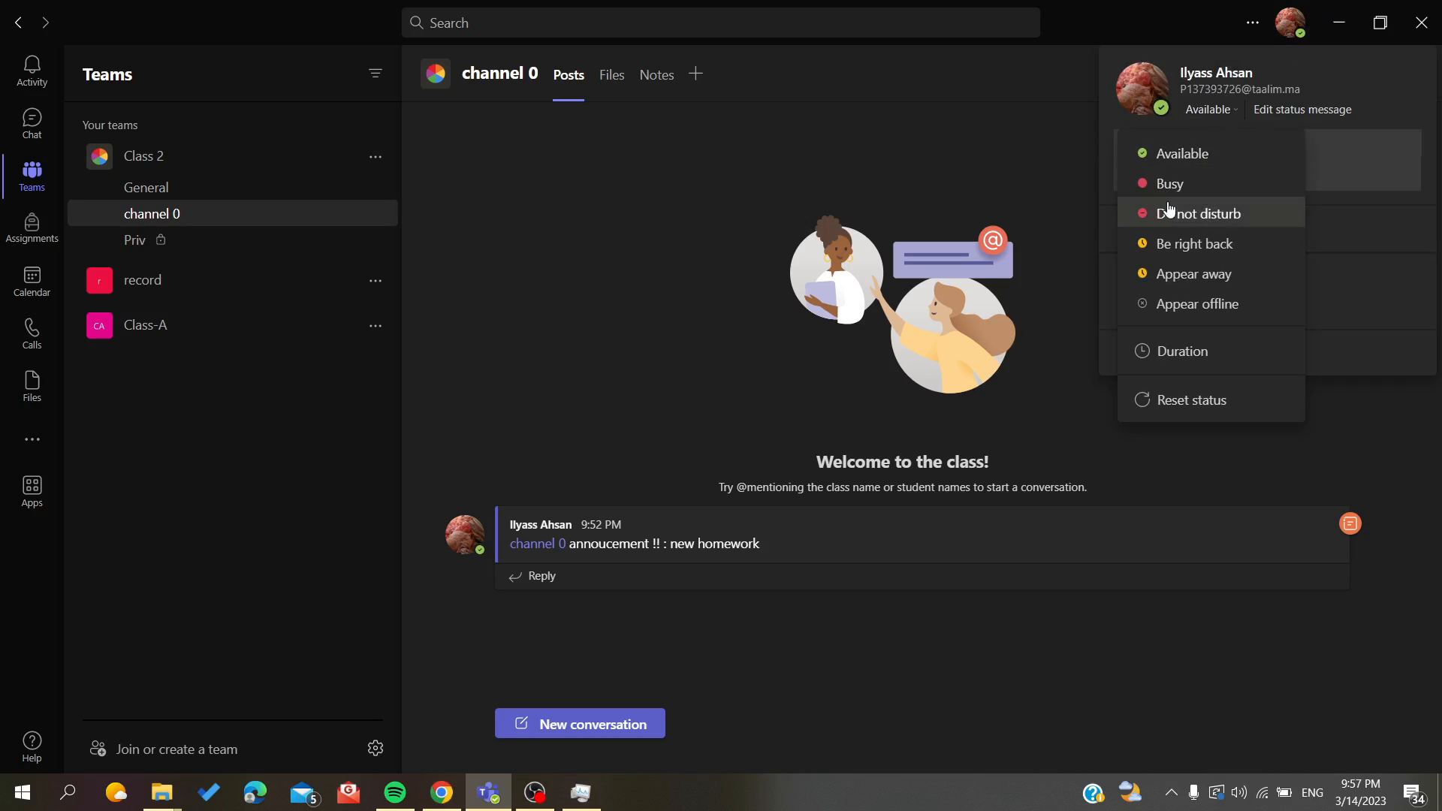
{"action": "left_click", "coordinate": [1199, 213]}
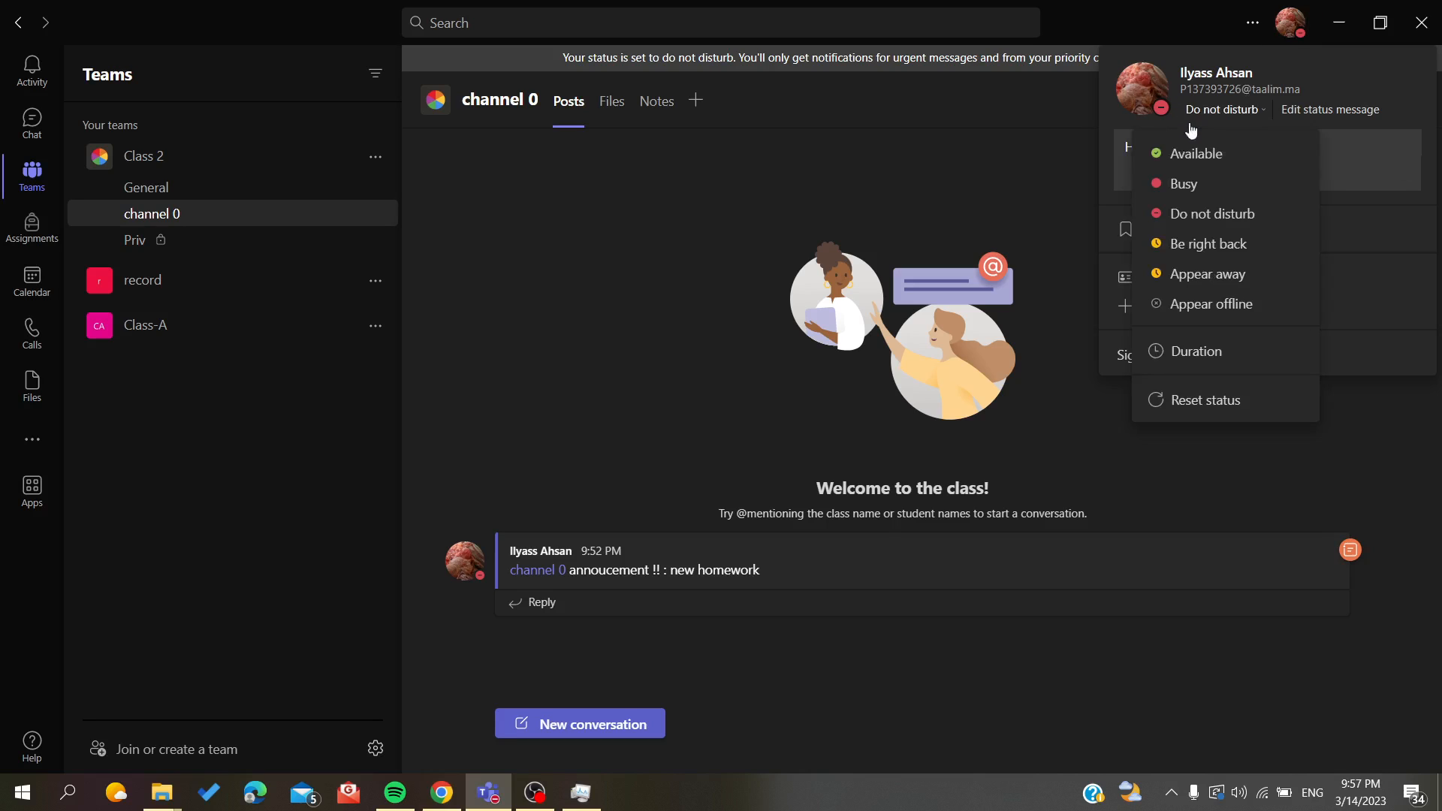
{"action": "left_click", "coordinate": [1197, 153]}
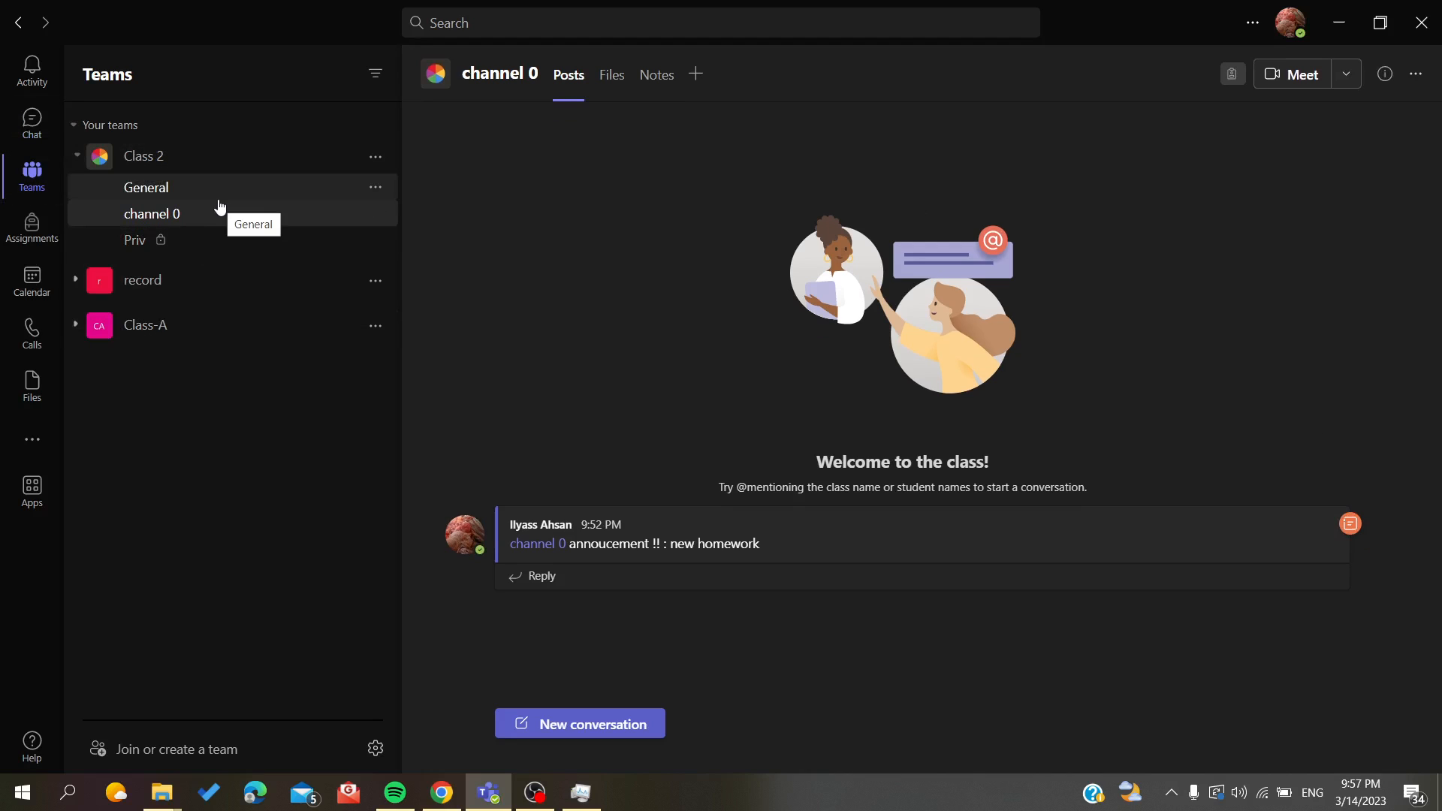
- Start and join a Meet now in record > General, then hide the call window
{"action": "left_click", "coordinate": [143, 279]}
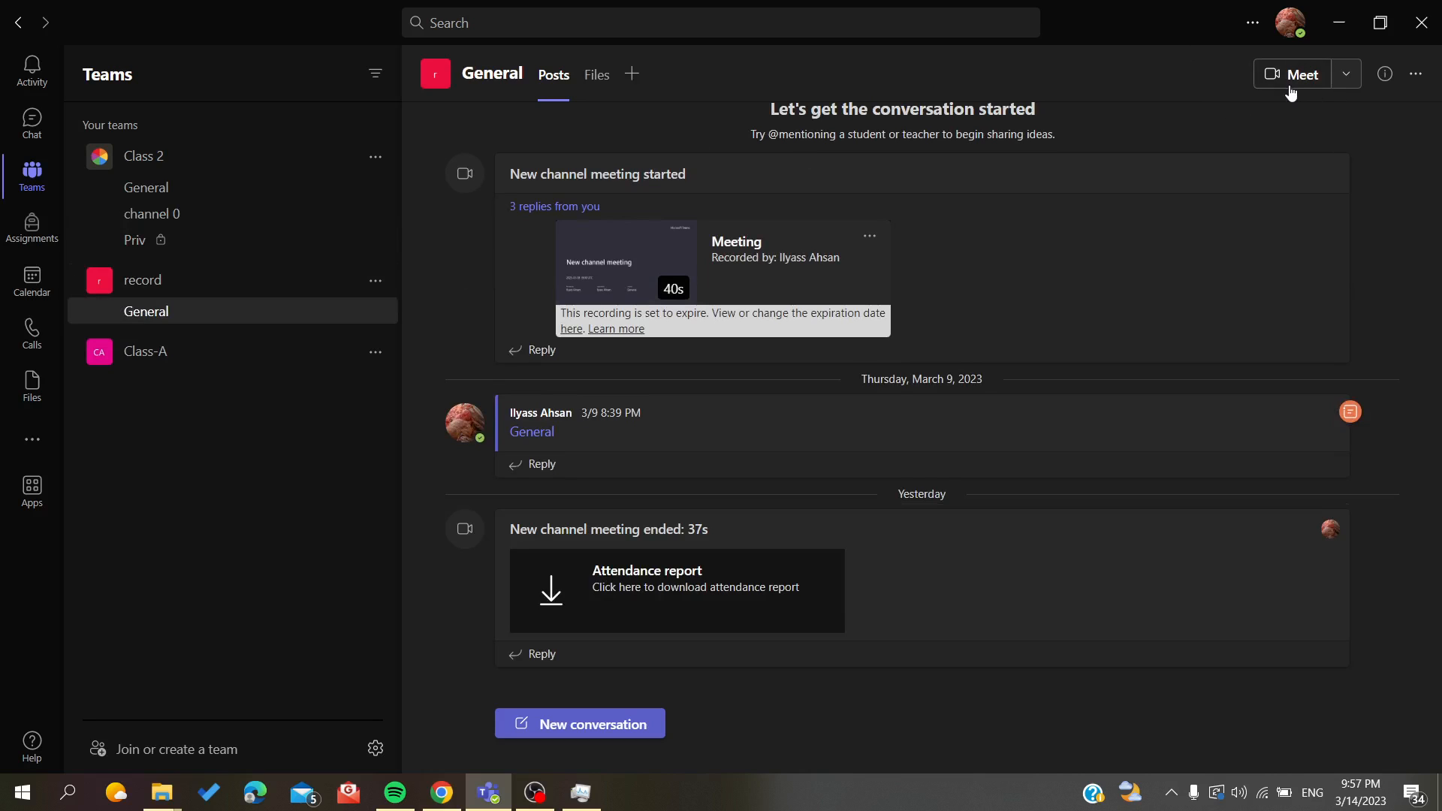
{"action": "left_click", "coordinate": [1291, 73]}
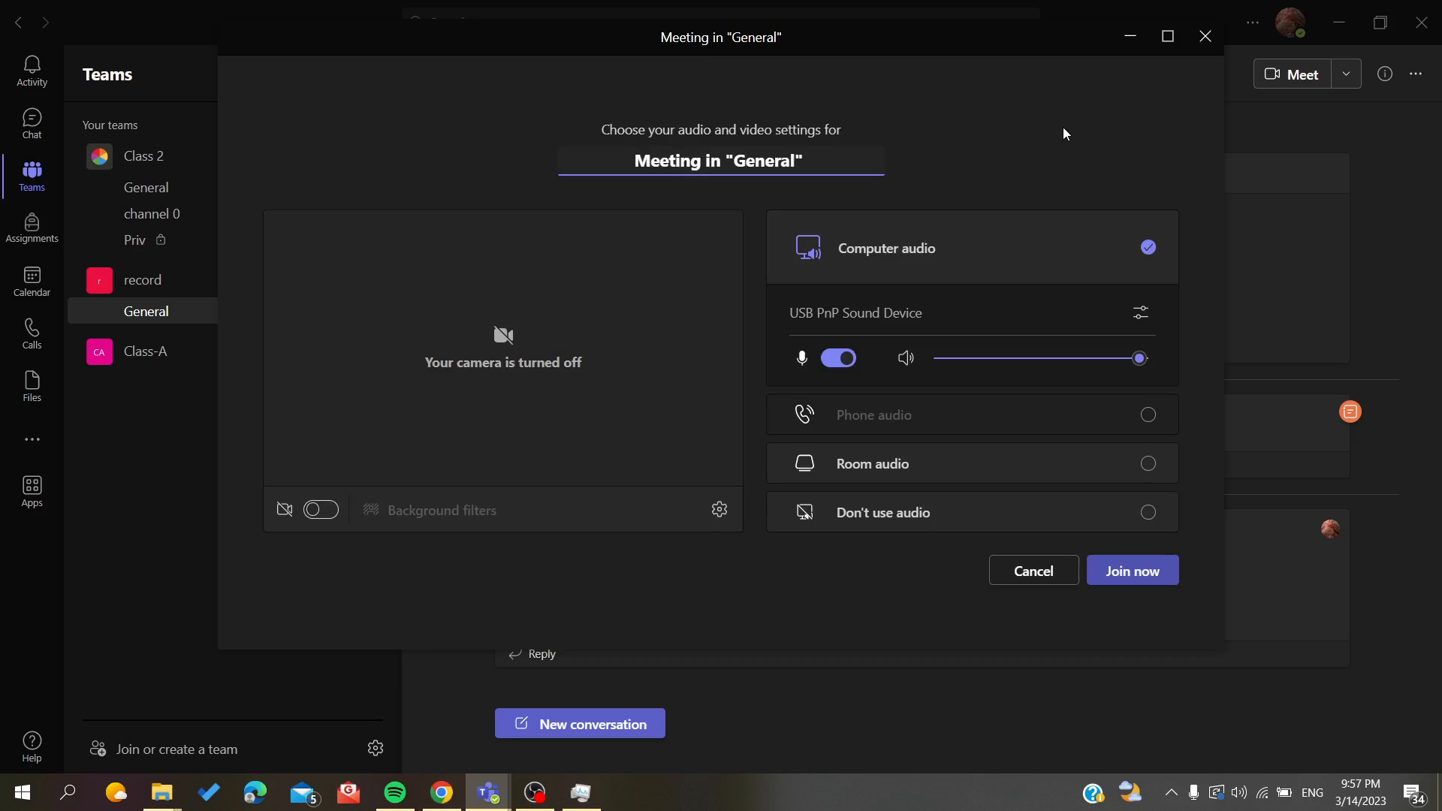
{"action": "left_click", "coordinate": [1133, 571]}
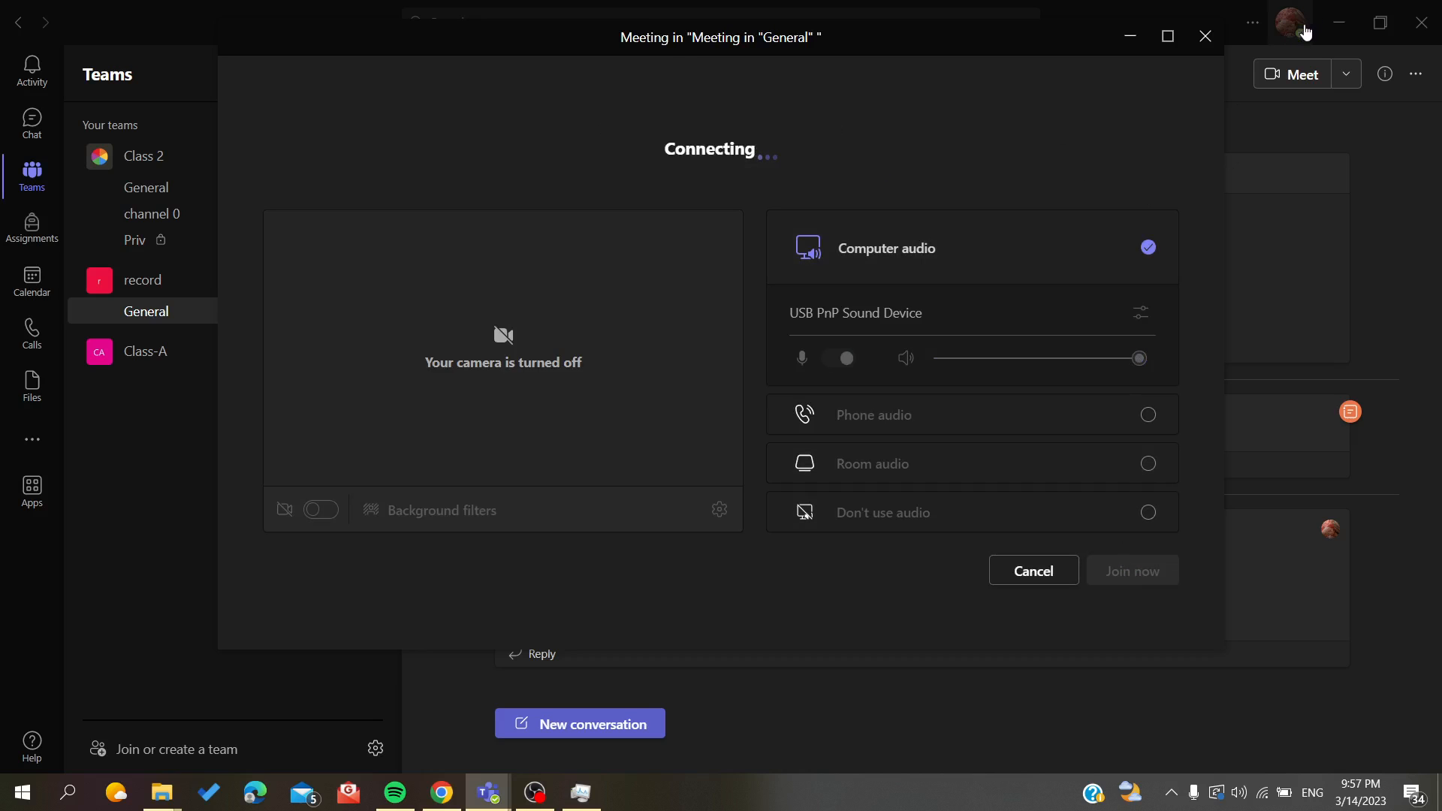
{"action": "left_click", "coordinate": [1132, 570]}
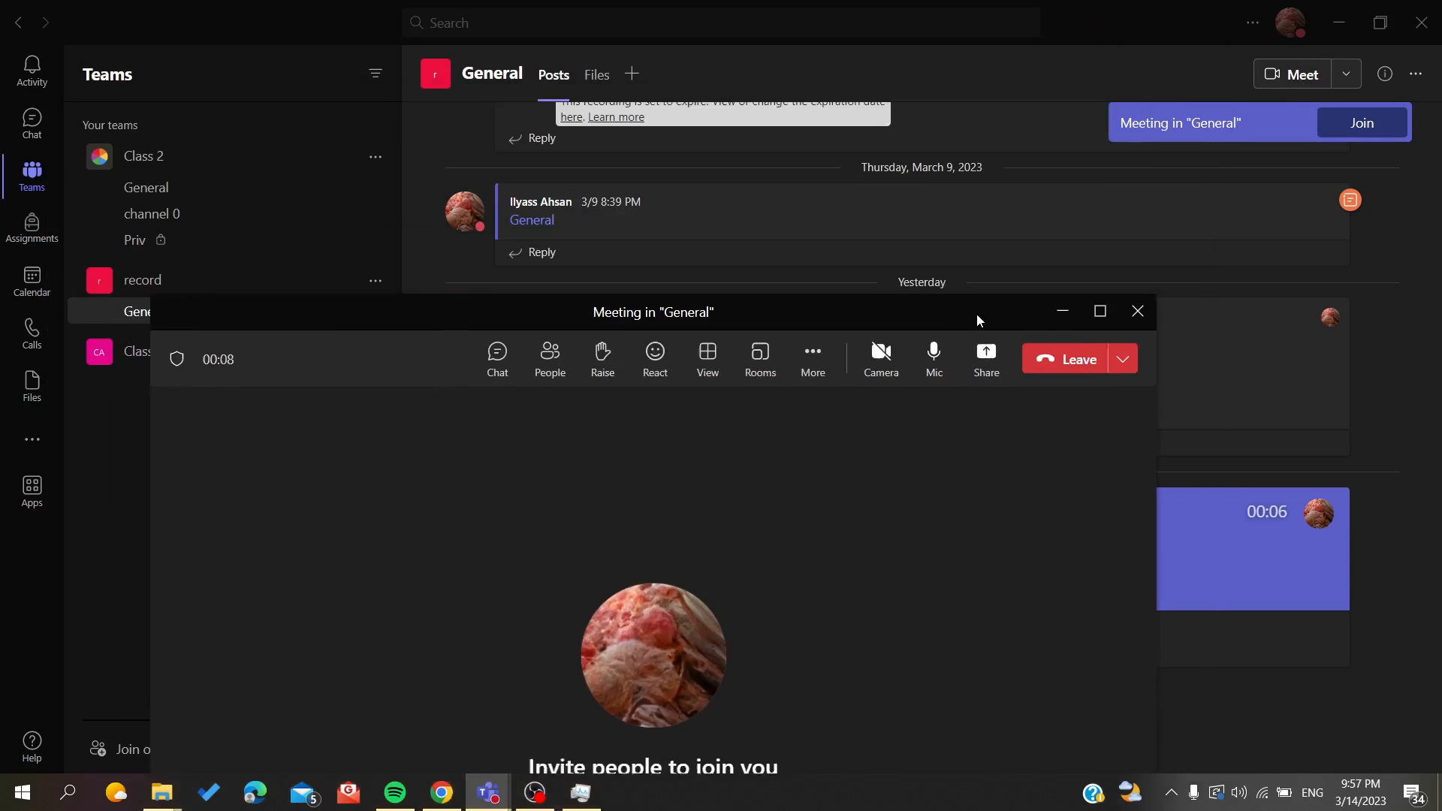
{"action": "left_click", "coordinate": [1137, 311]}
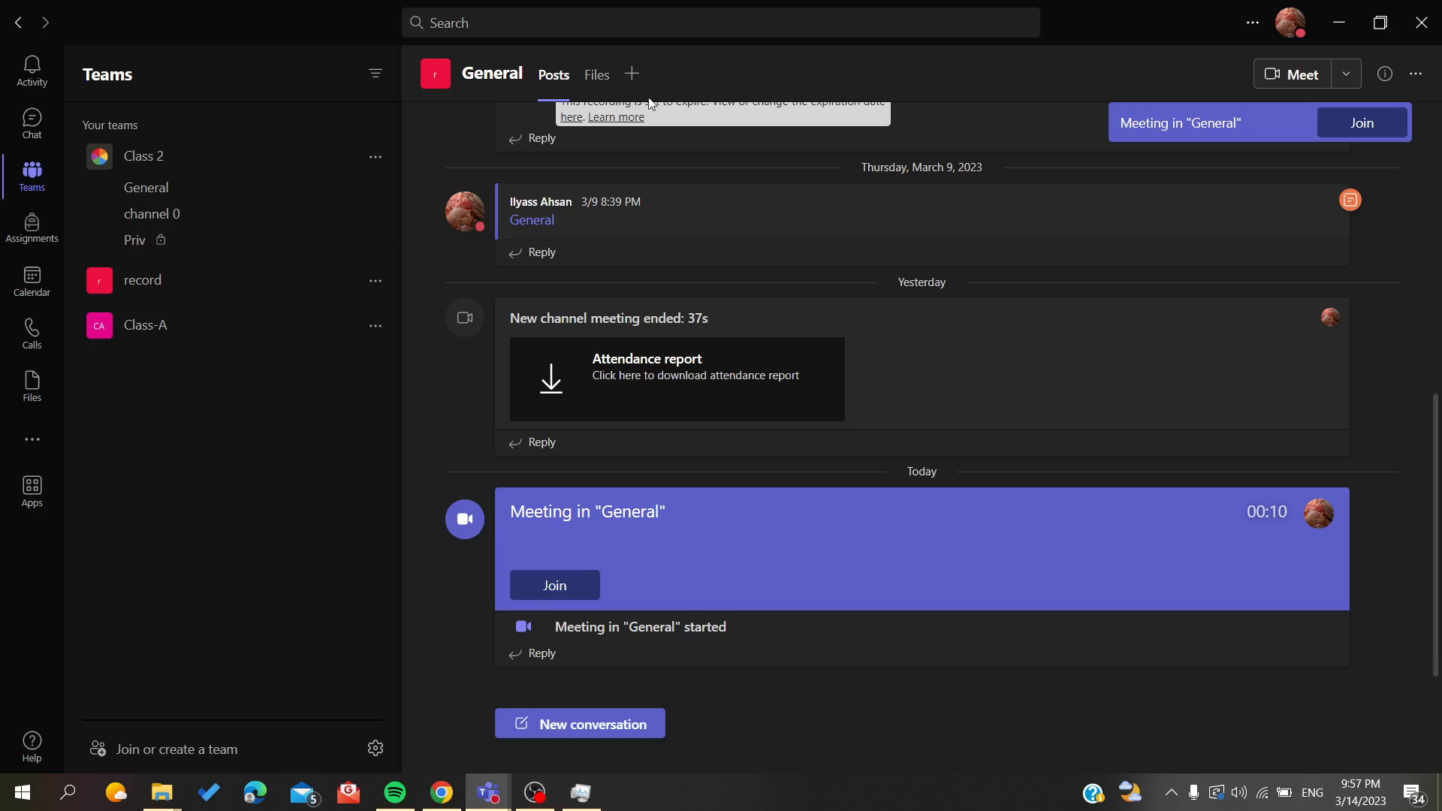
- Check the profile panel and set presence to Do not disturb
{"action": "left_click", "coordinate": [1292, 23]}
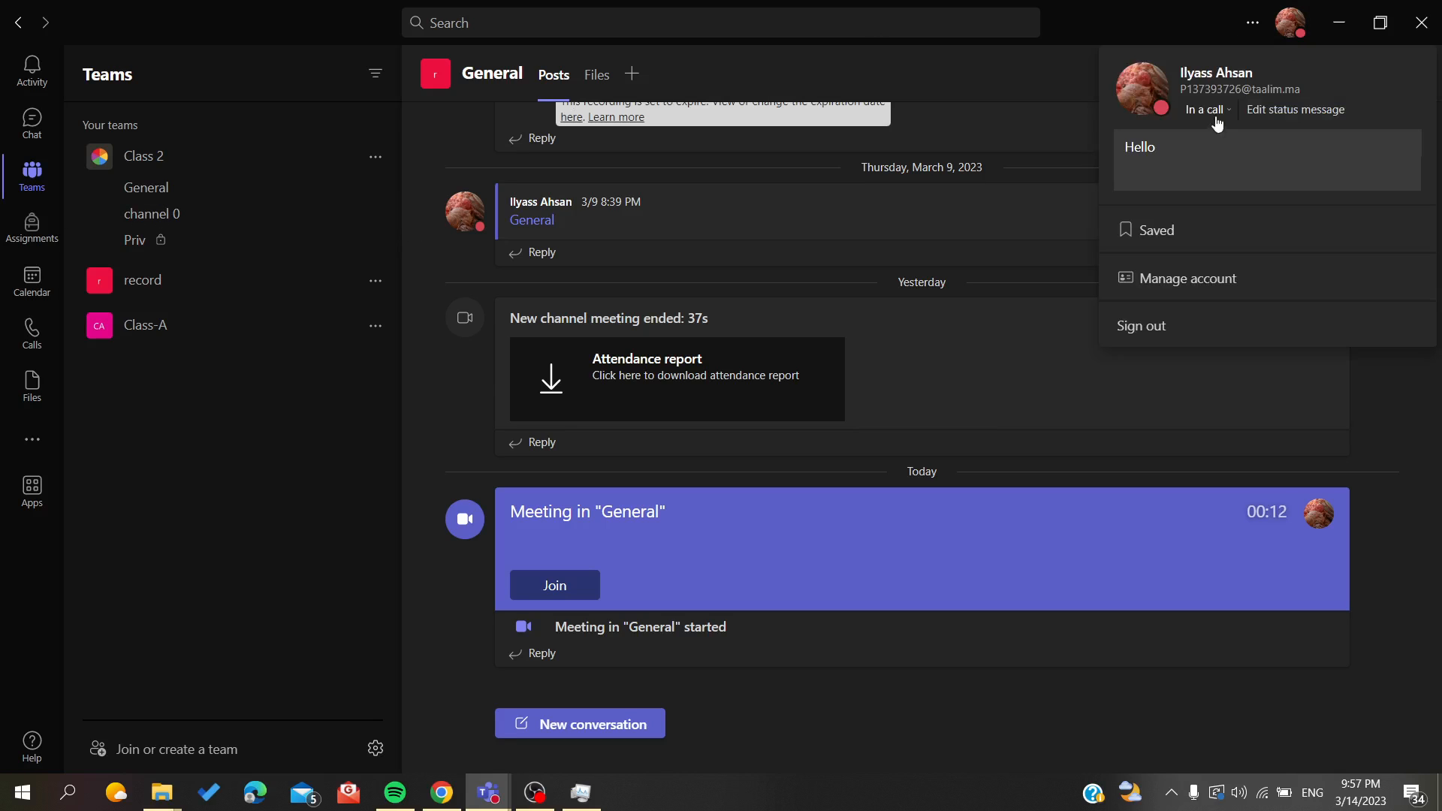
{"action": "left_click", "coordinate": [1182, 199]}
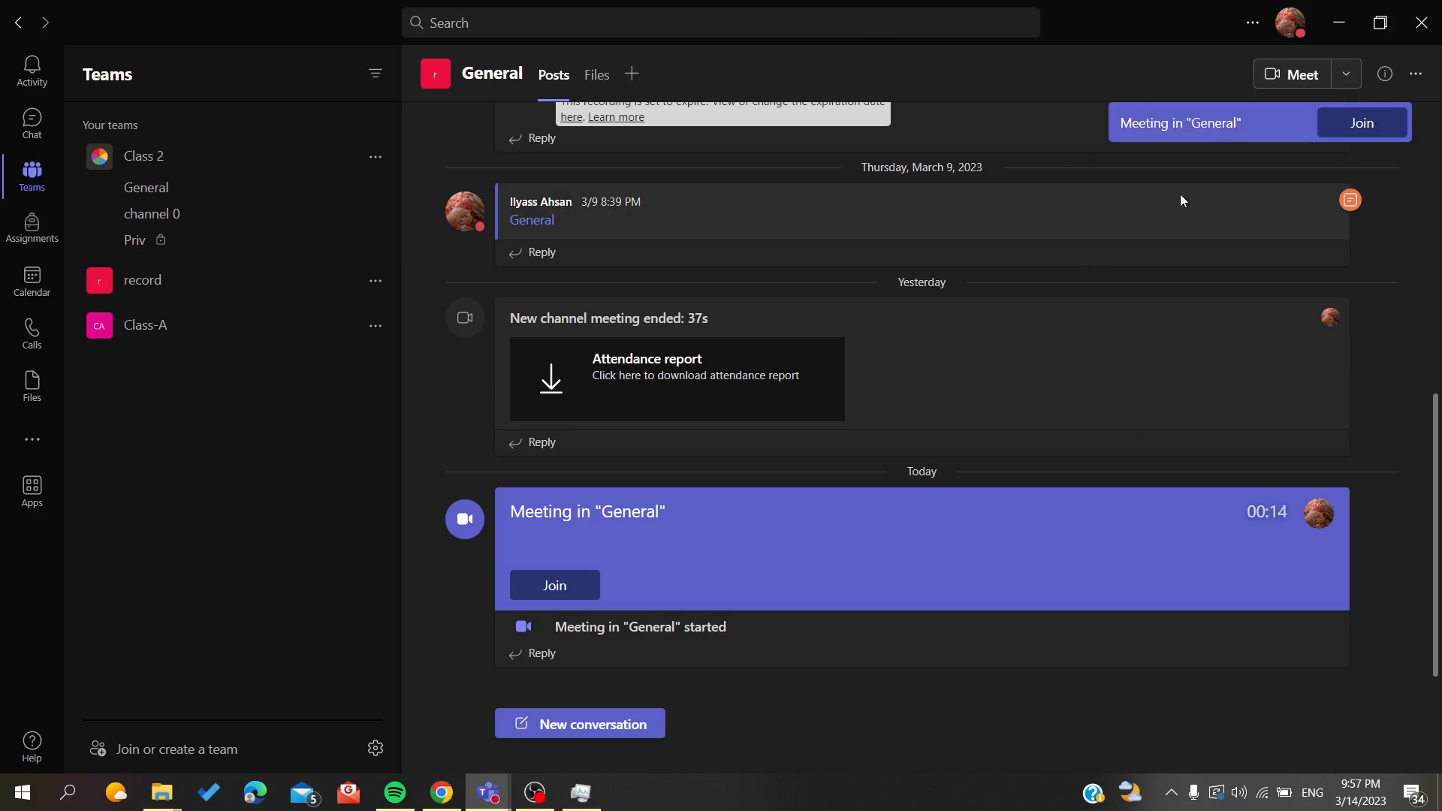
{"action": "left_click", "coordinate": [1291, 23]}
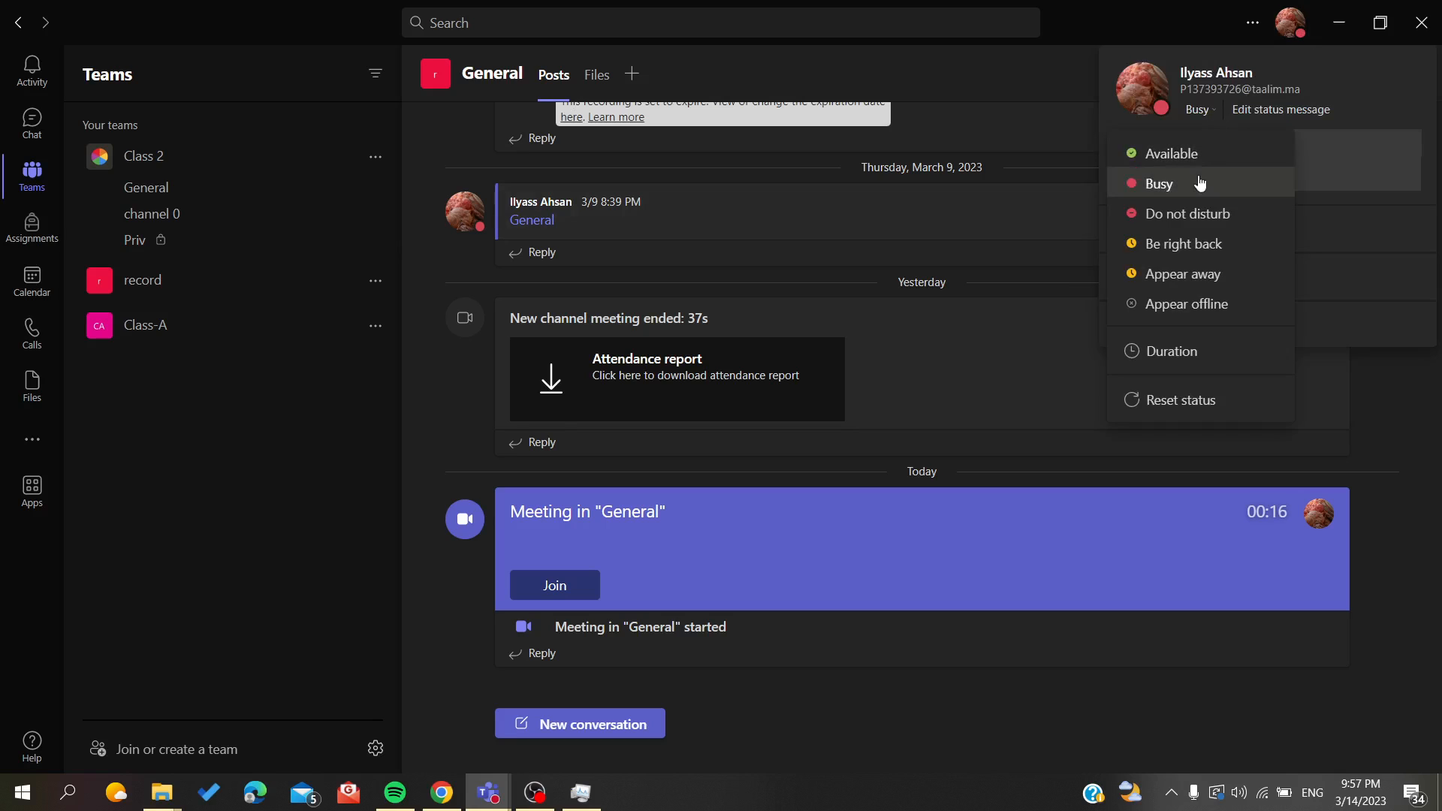
{"action": "left_click", "coordinate": [1189, 214]}
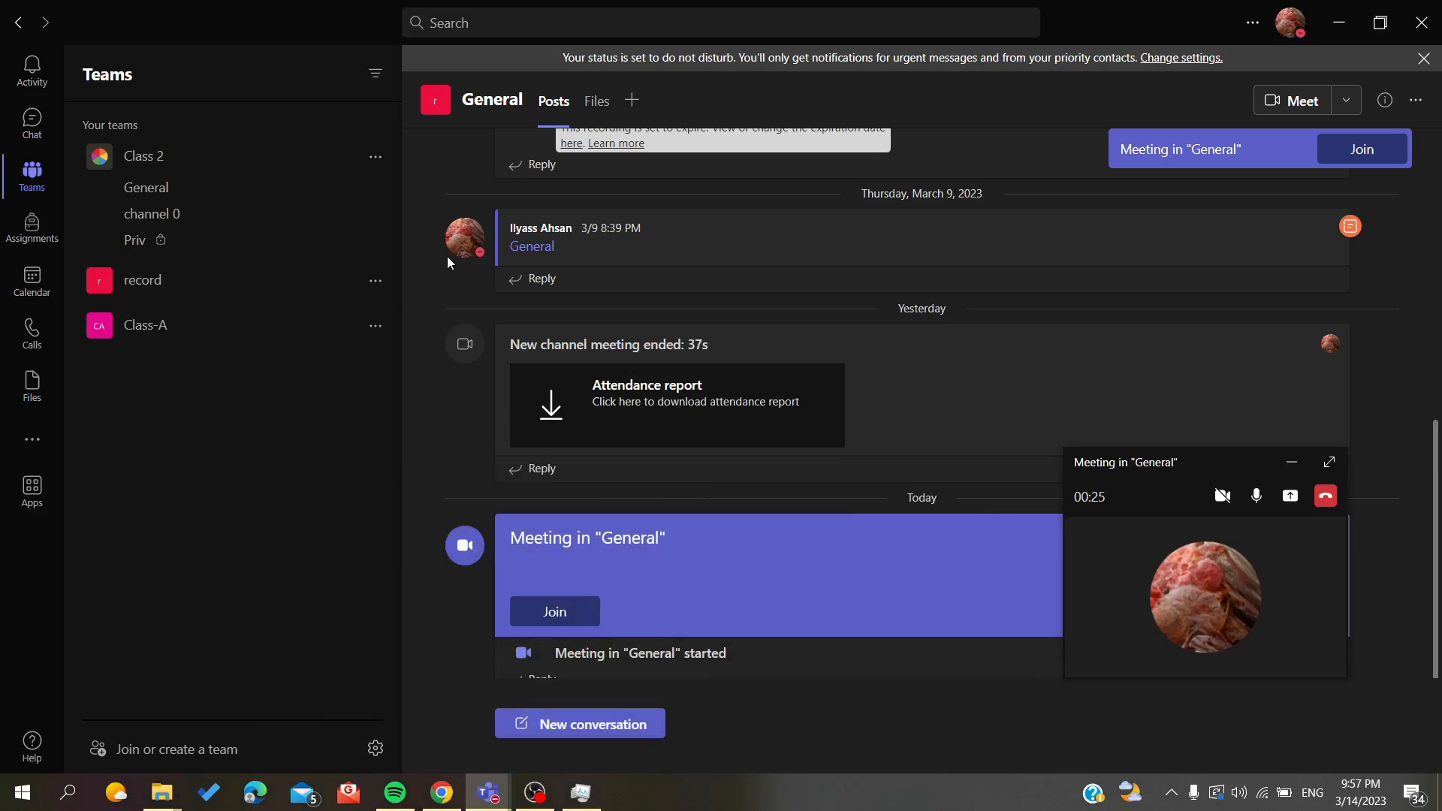
{"action": "mouse_move", "coordinate": [733, 403]}
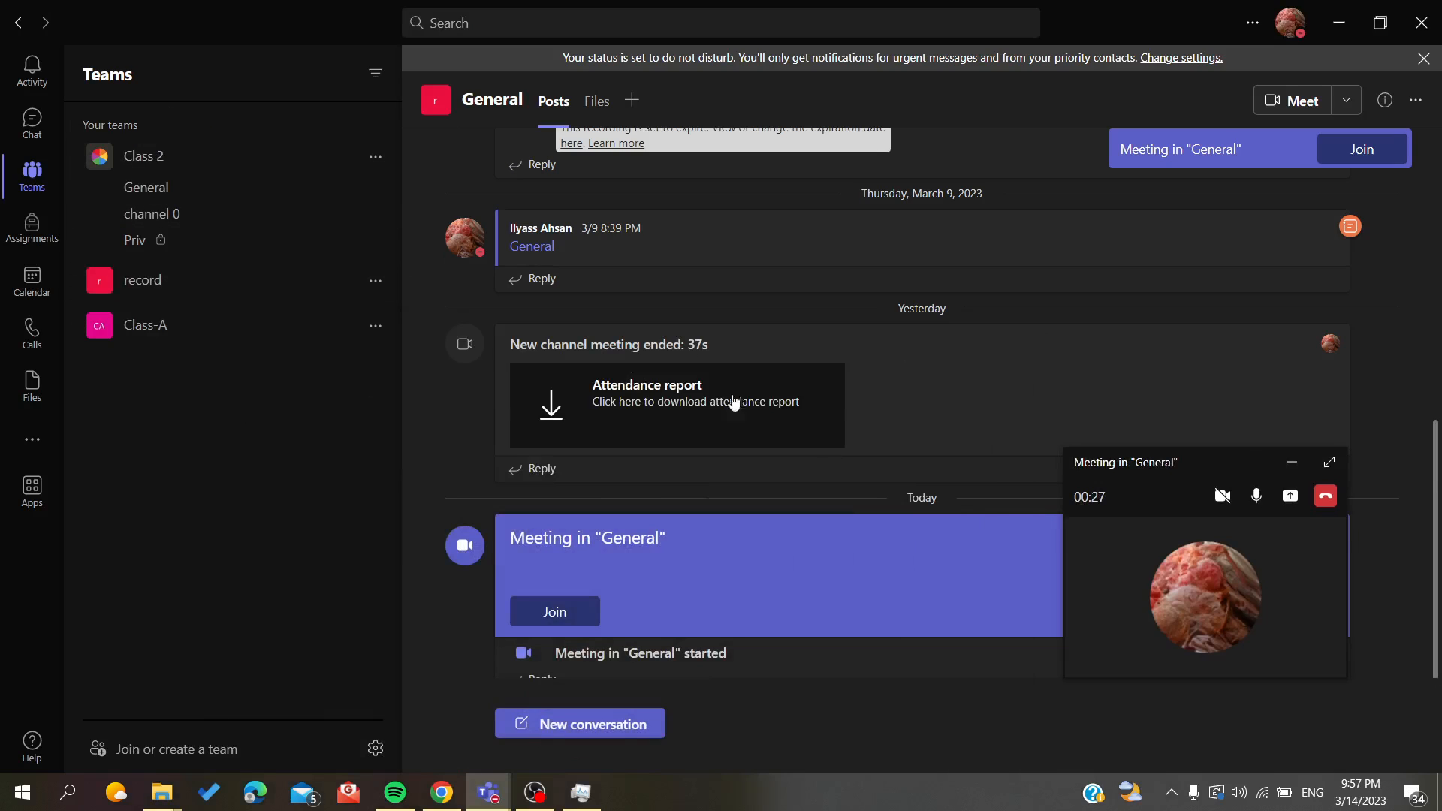
{"action": "mouse_move", "coordinate": [623, 429]}
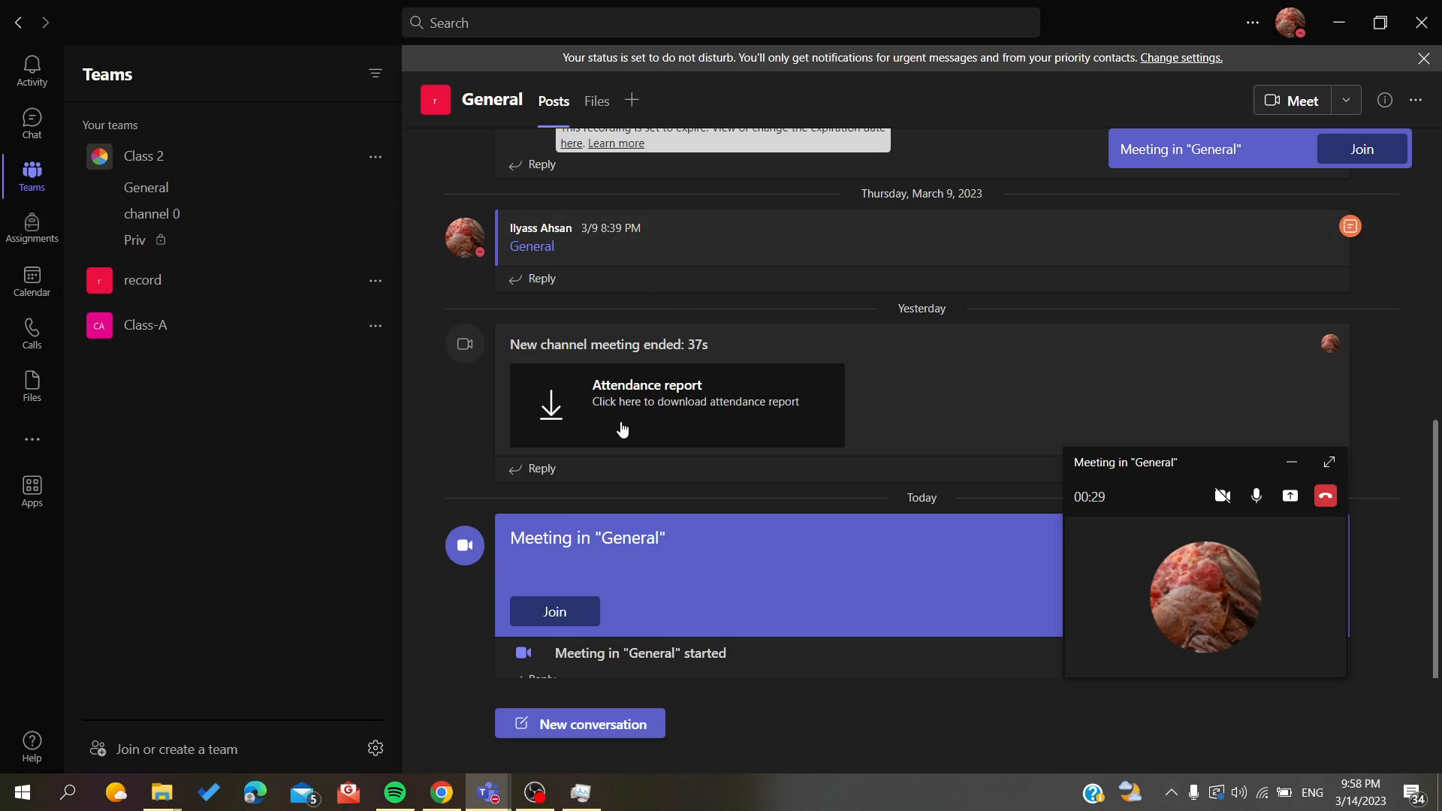
{"action": "mouse_move", "coordinate": [1301, 43]}
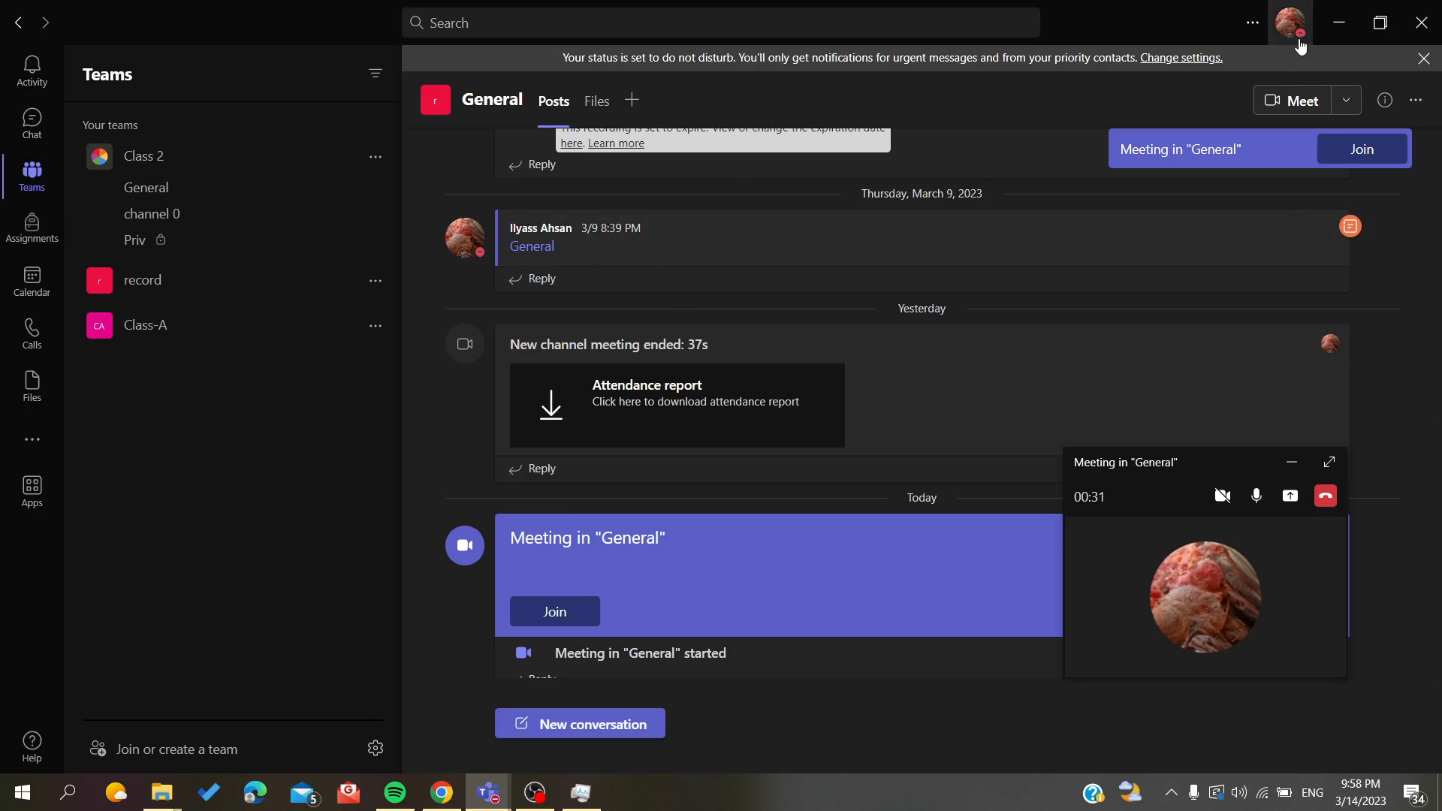
- Set presence back to Available while the meeting keeps running
{"action": "left_click", "coordinate": [1292, 23]}
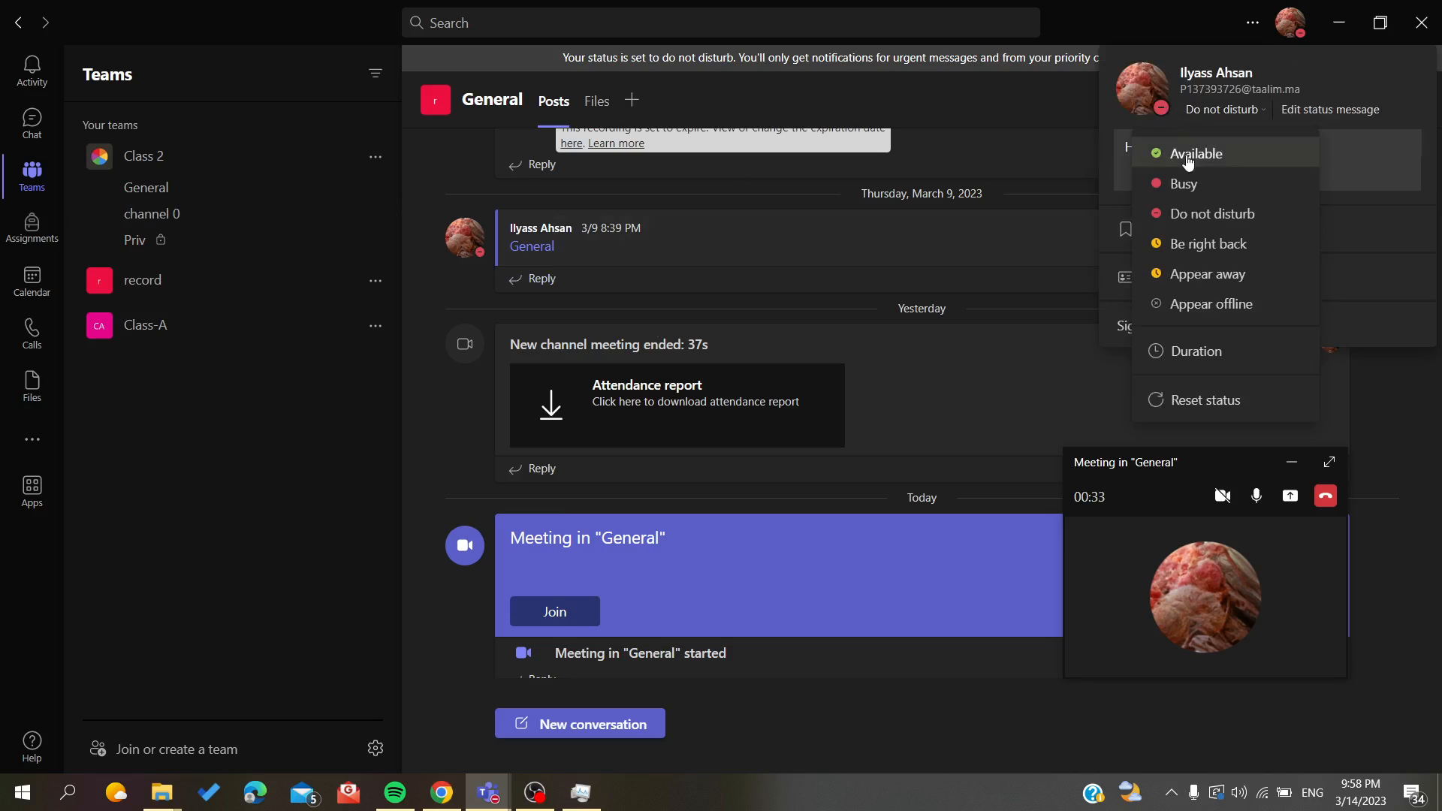
{"action": "left_click", "coordinate": [1194, 153]}
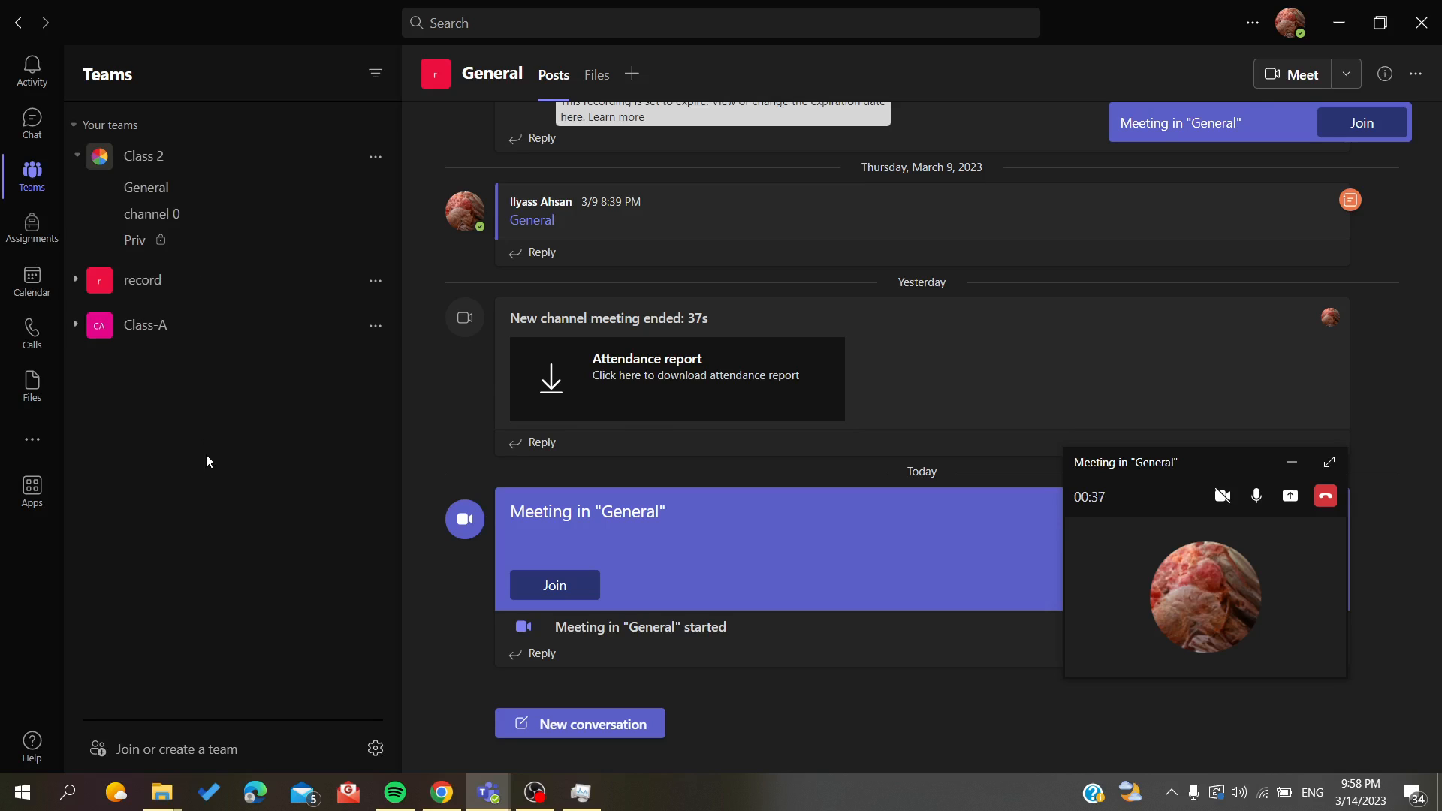
- Verify the Hello status, then hang up the General channel meeting after 43 seconds
{"action": "left_click", "coordinate": [1289, 23]}
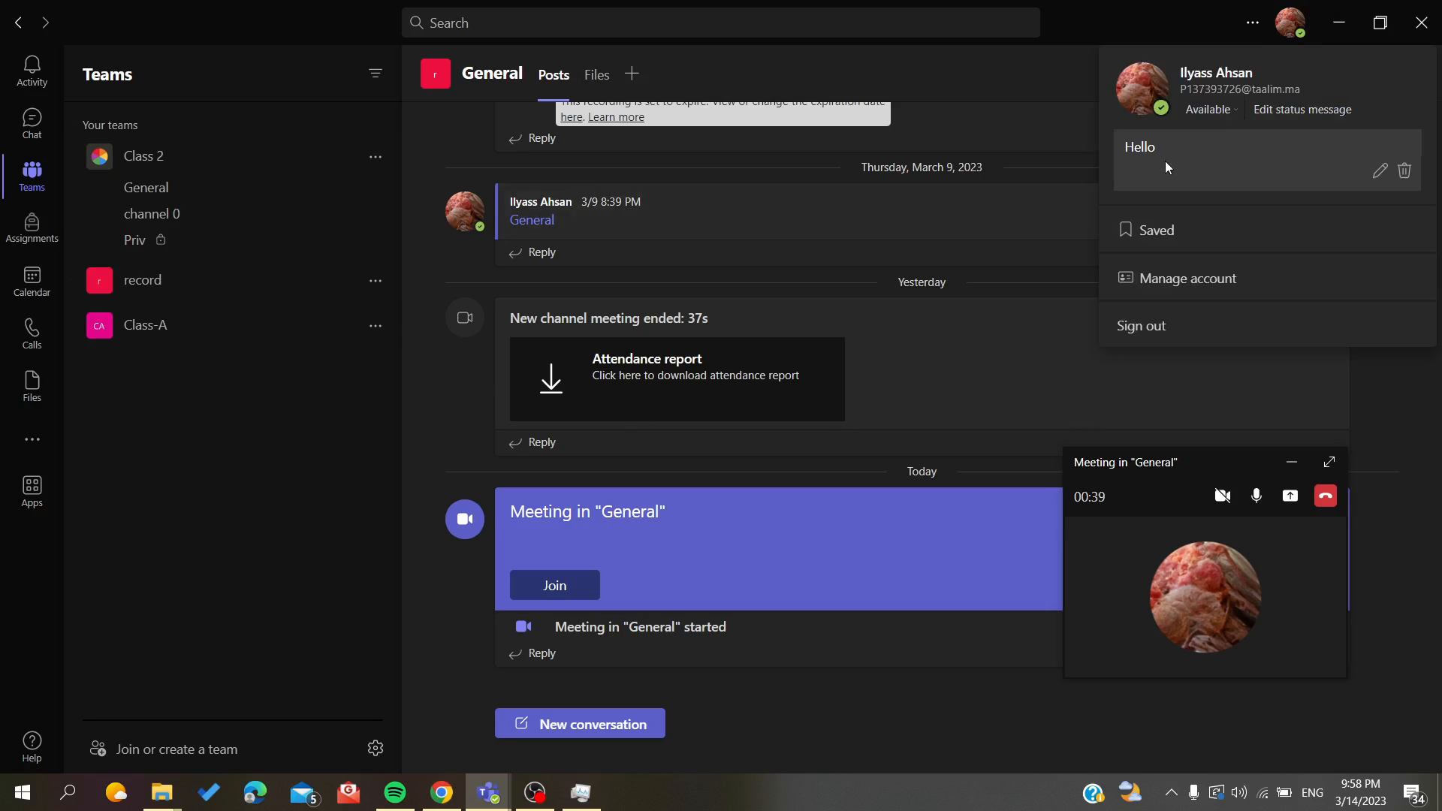
{"action": "left_click", "coordinate": [1208, 109]}
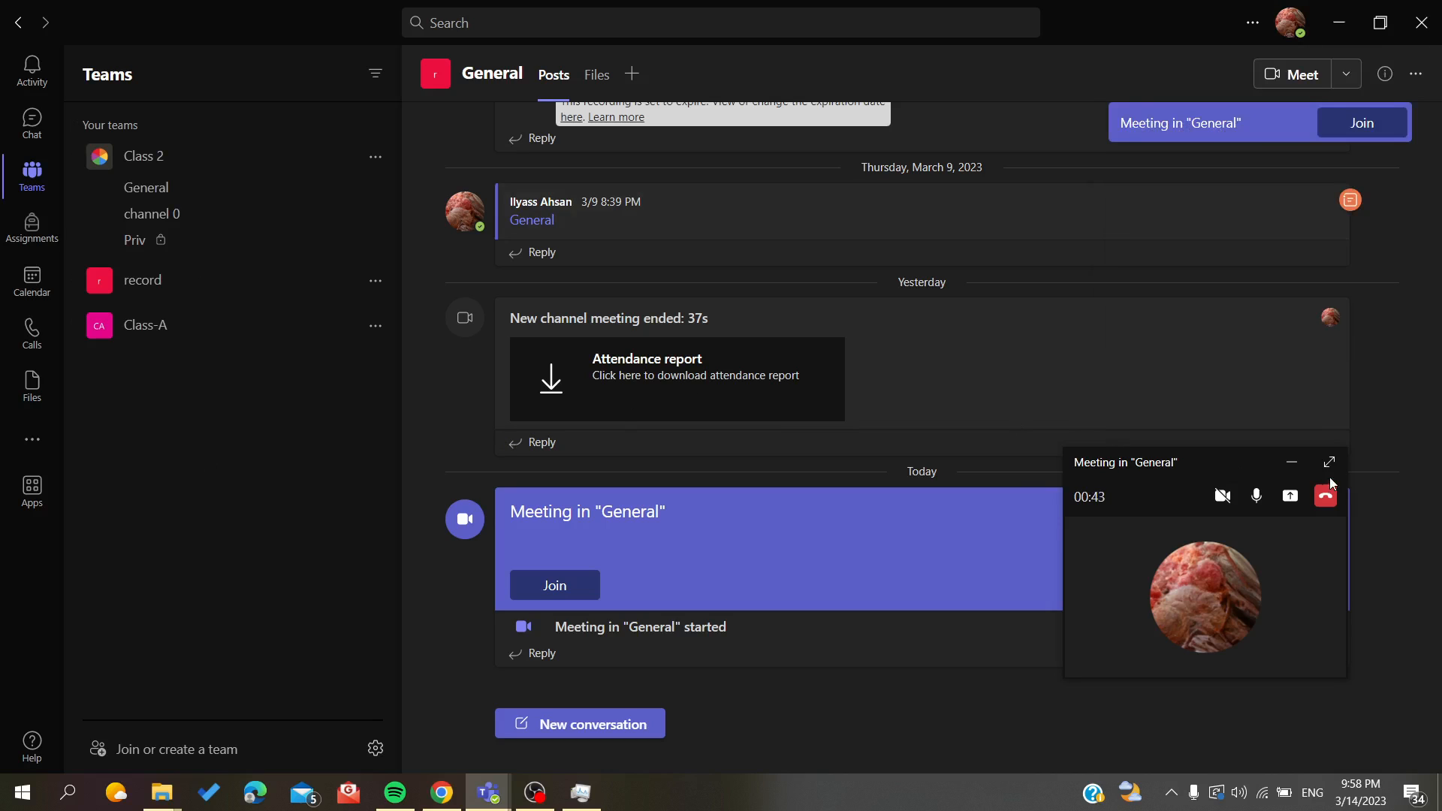
{"action": "left_click", "coordinate": [1325, 496]}
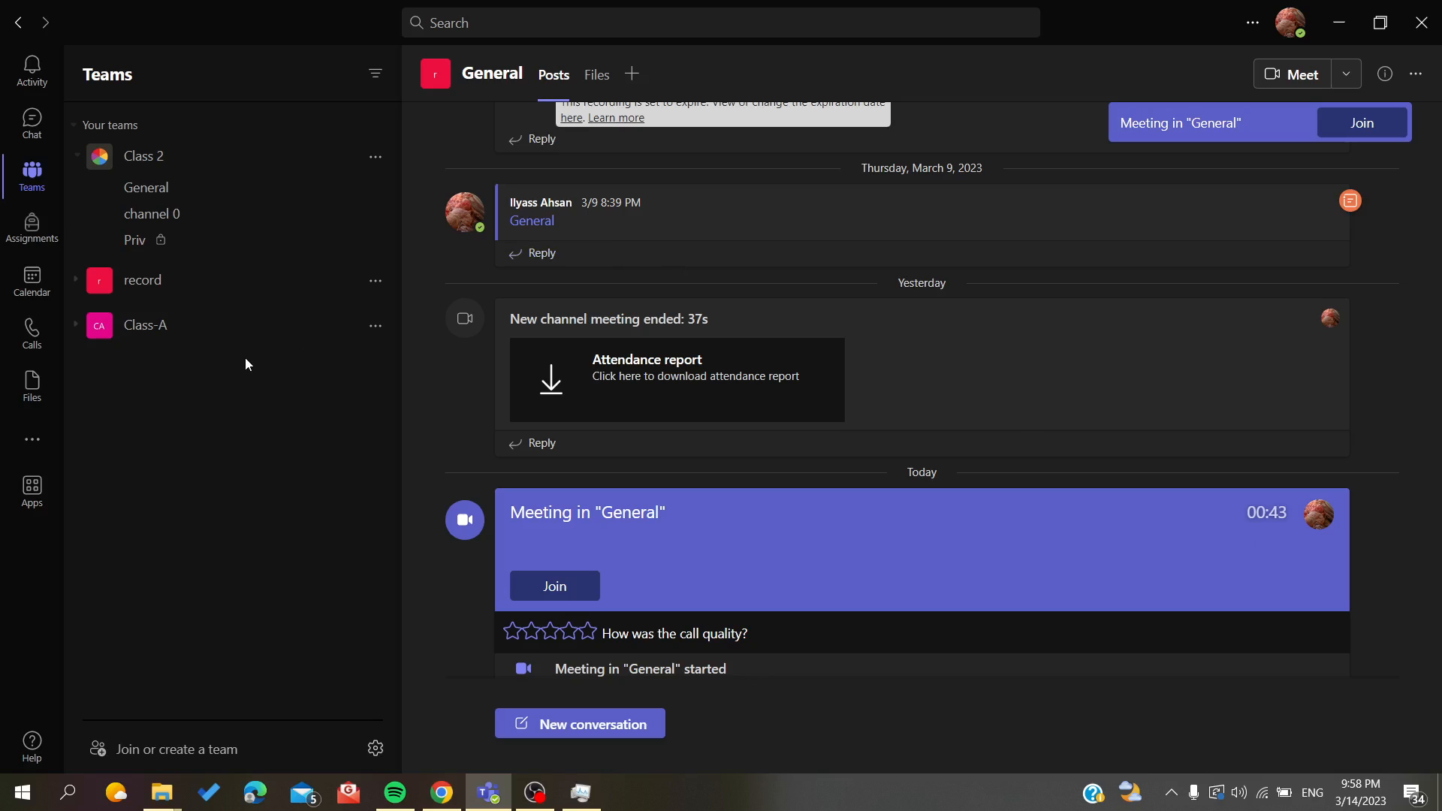